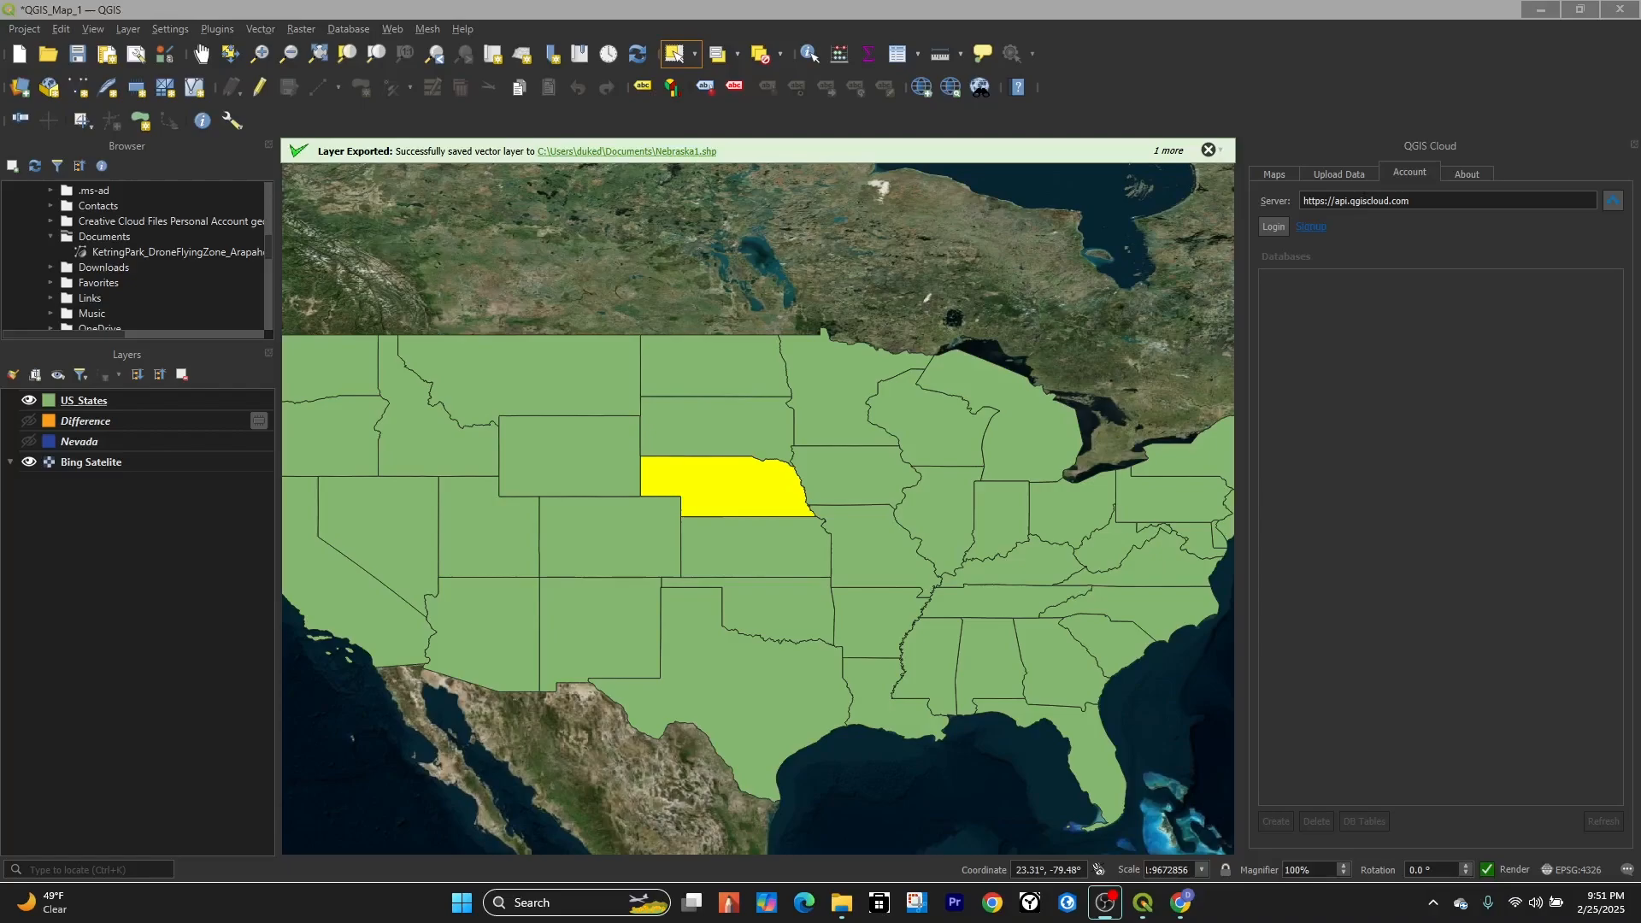
mouse_move(936, 530)
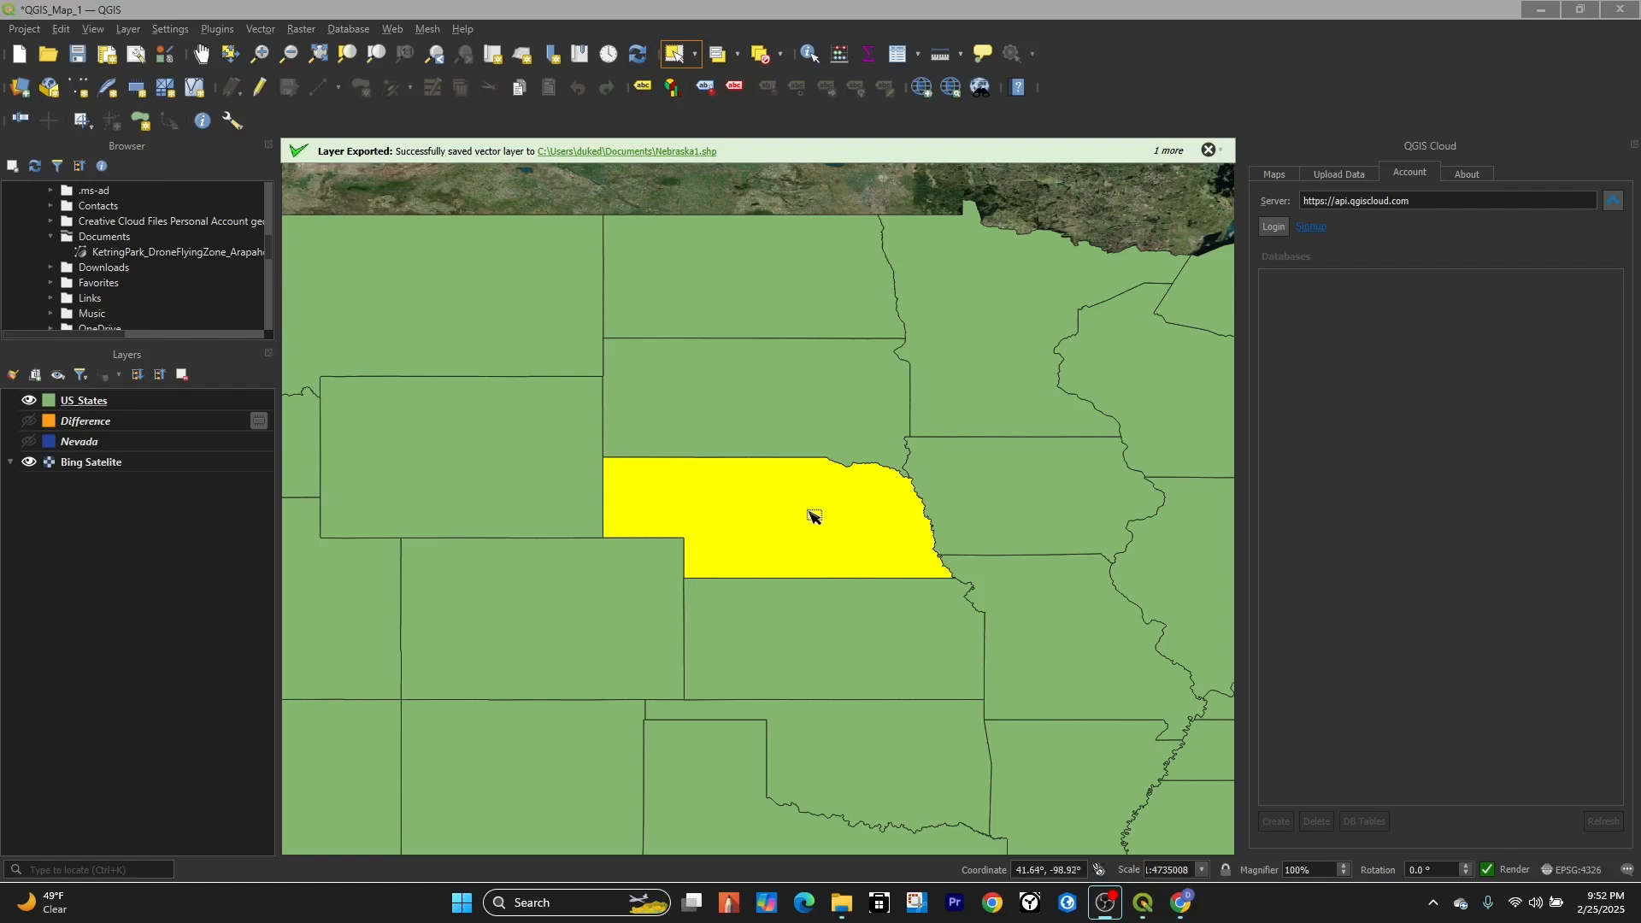
mouse_move(738, 527)
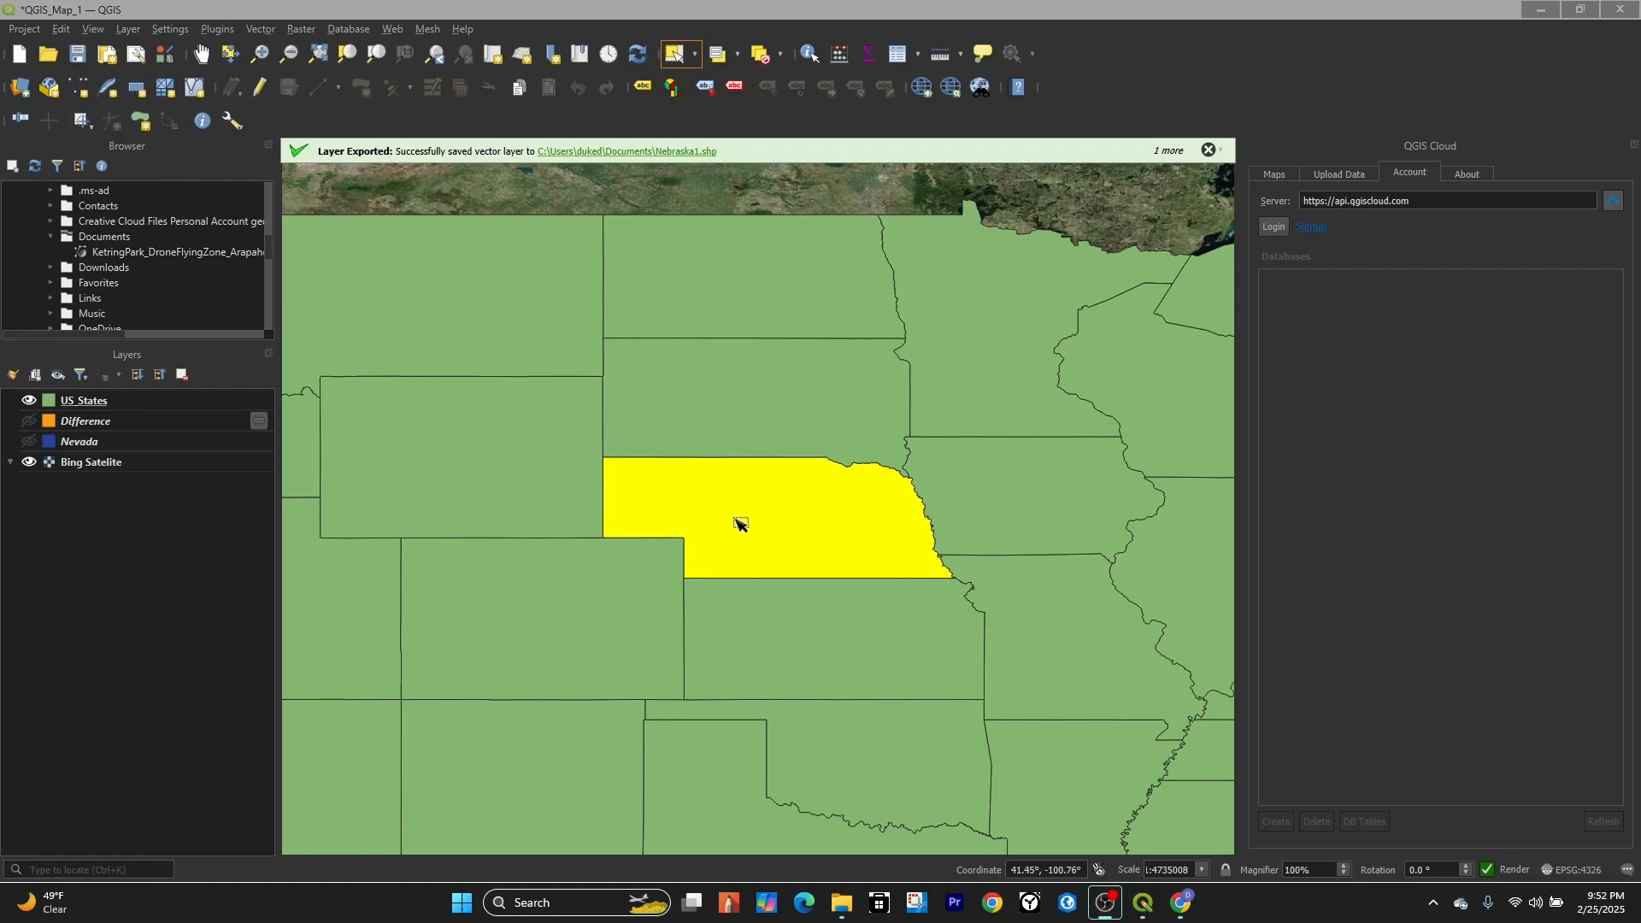
Make US_States the active layer in the Layers panel.
click(82, 400)
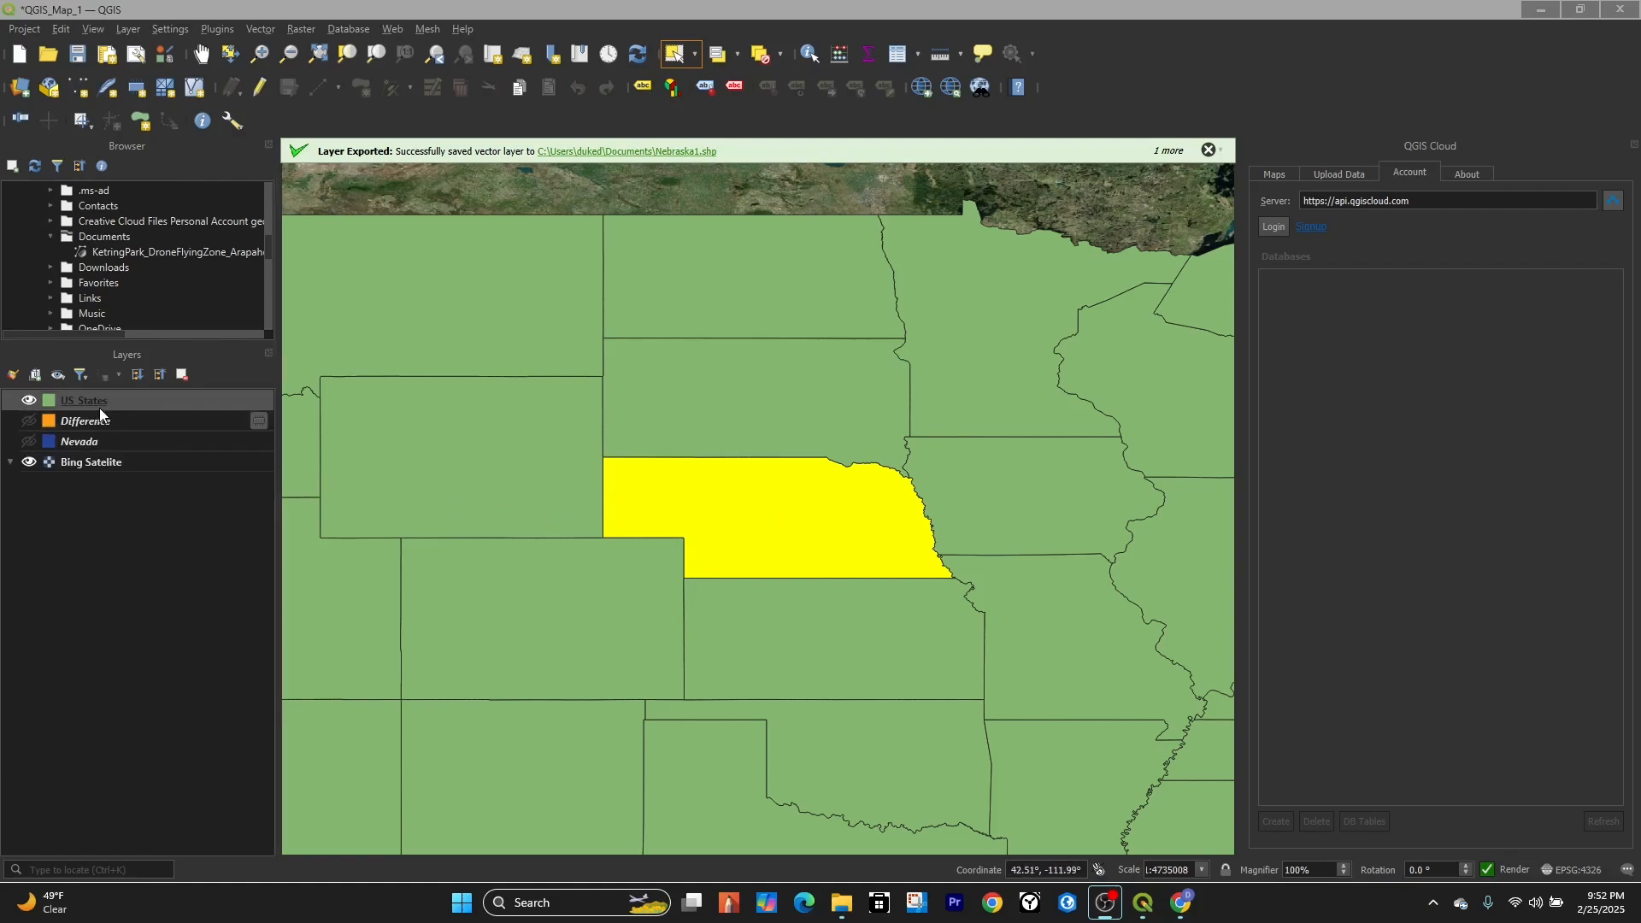
Start exporting the selected US_States feature as an ESRI Shapefile named Nebraska.
right_click(82, 400)
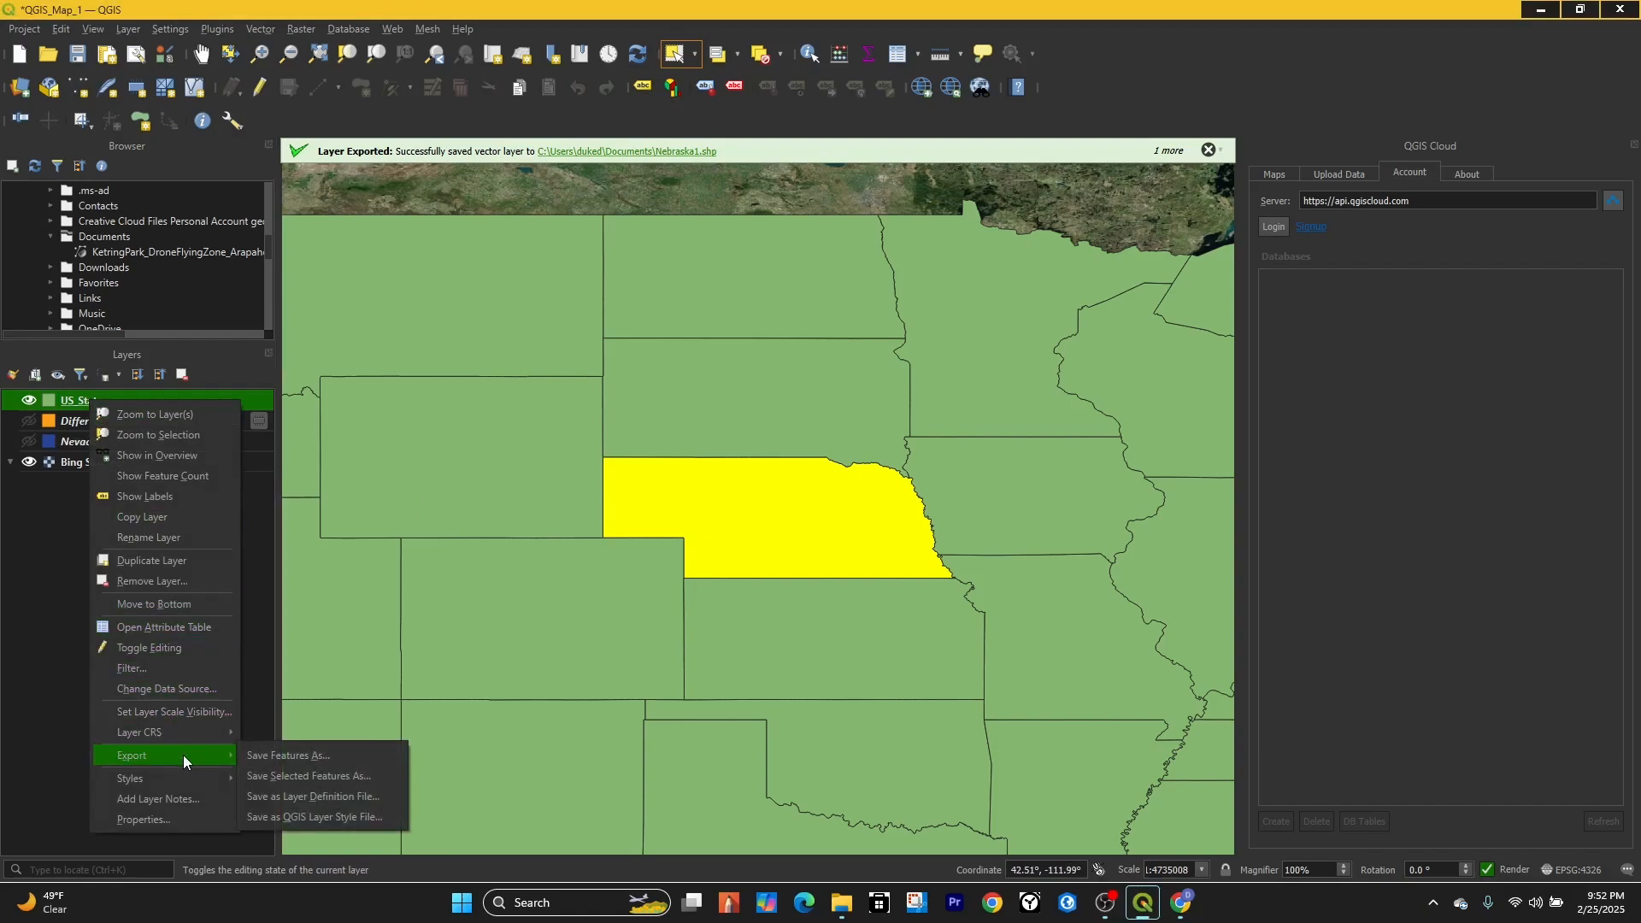
mouse_move(288, 756)
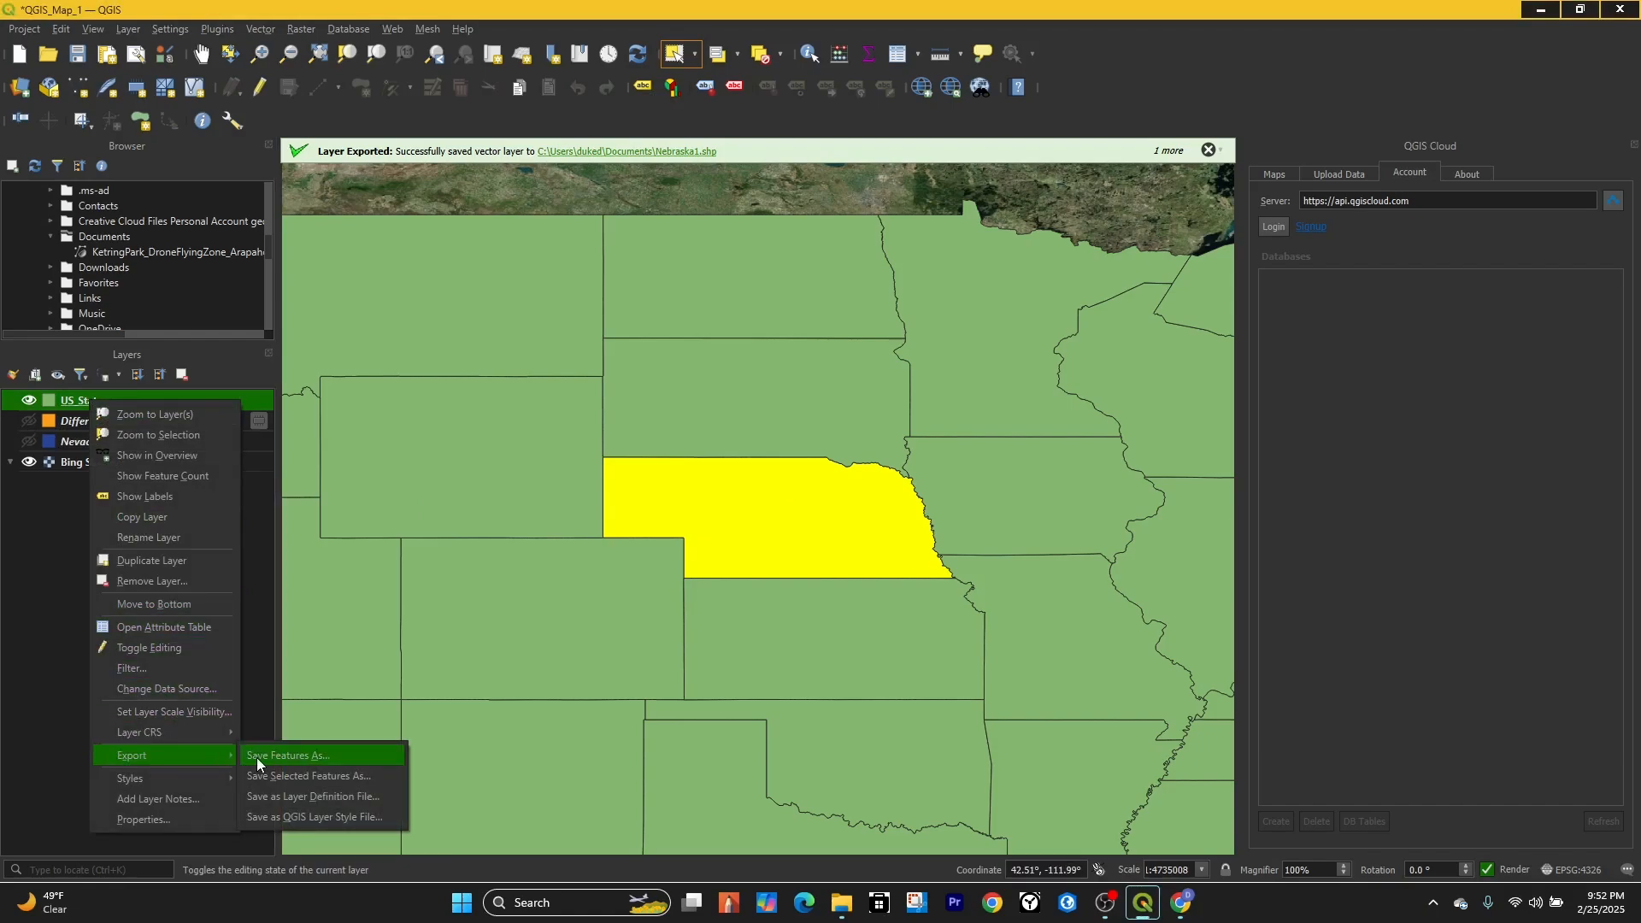
mouse_move(282, 788)
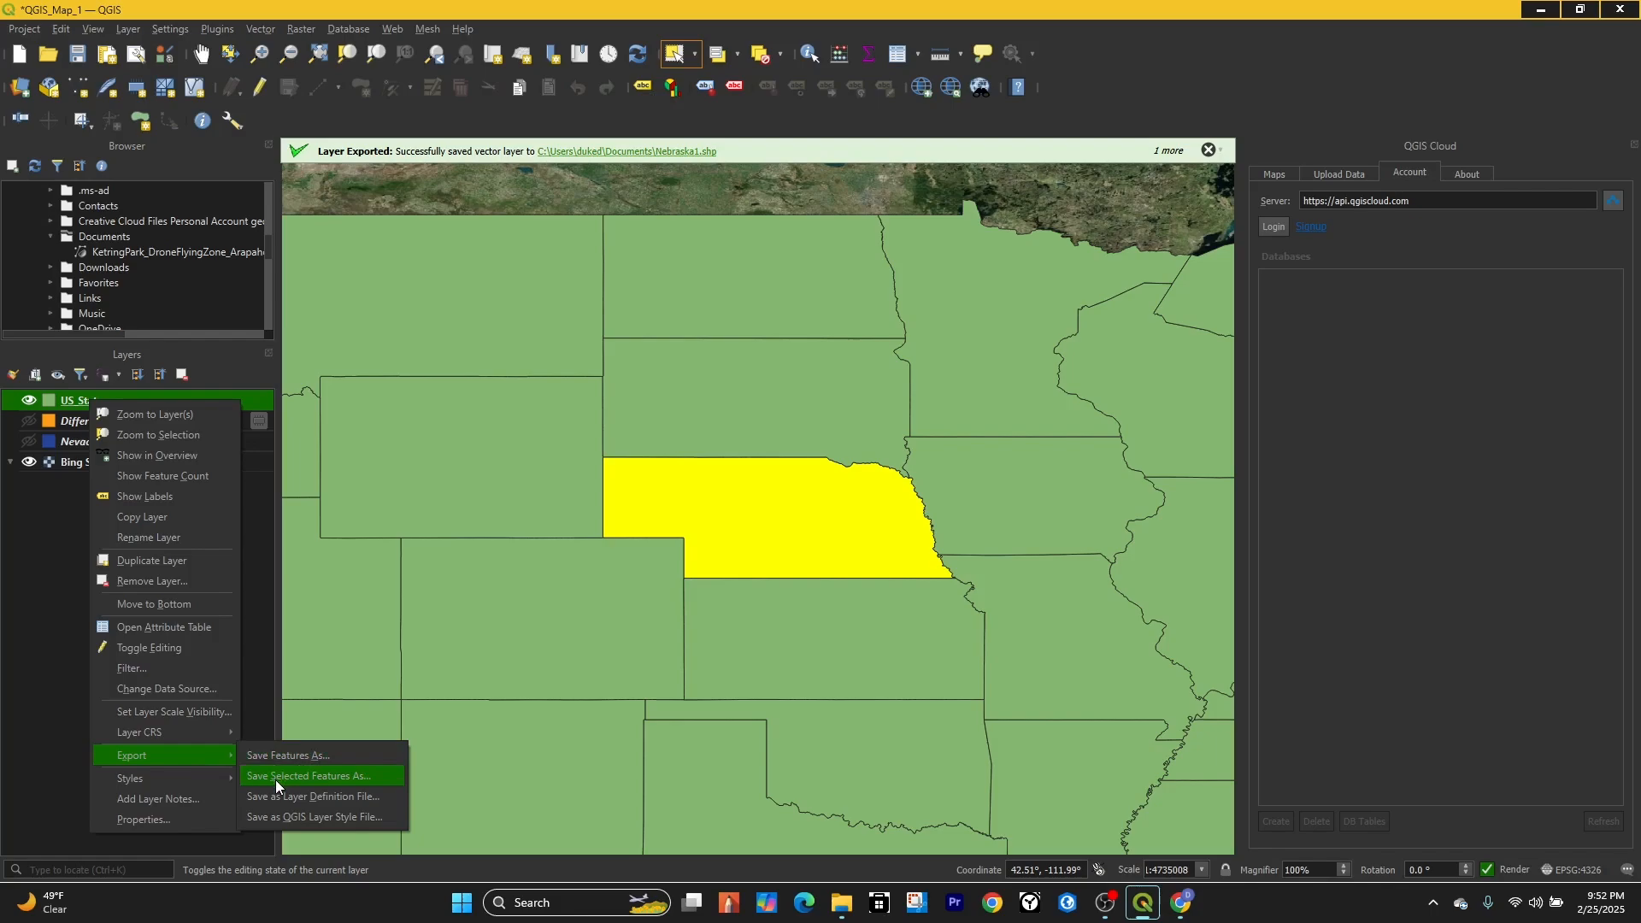
click(308, 776)
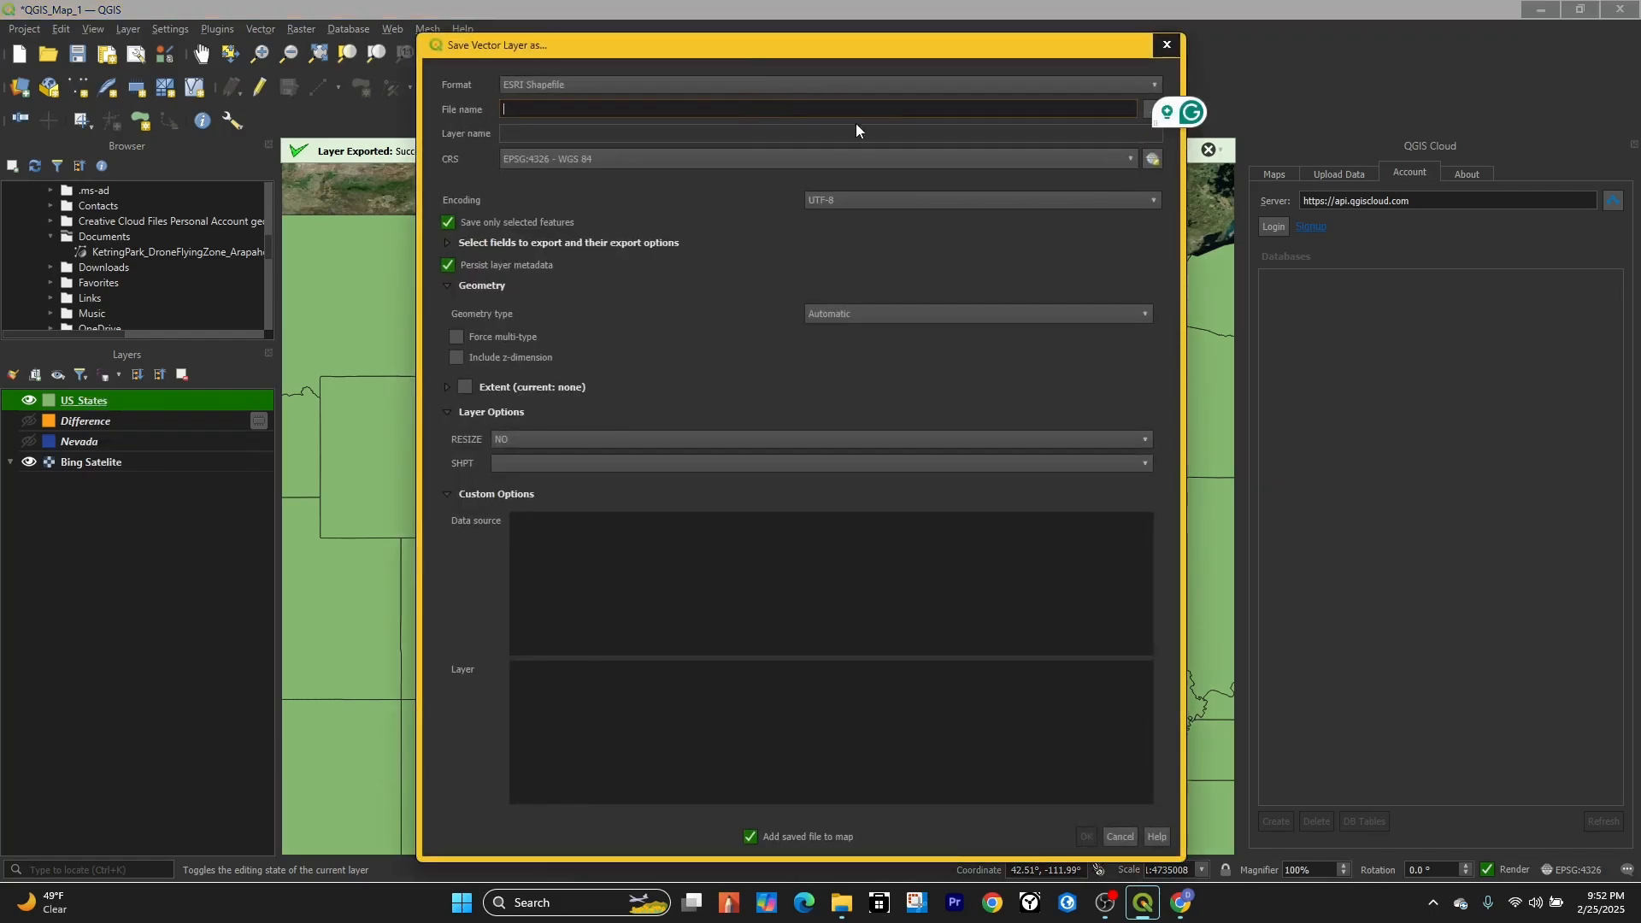
text(Nebraska)
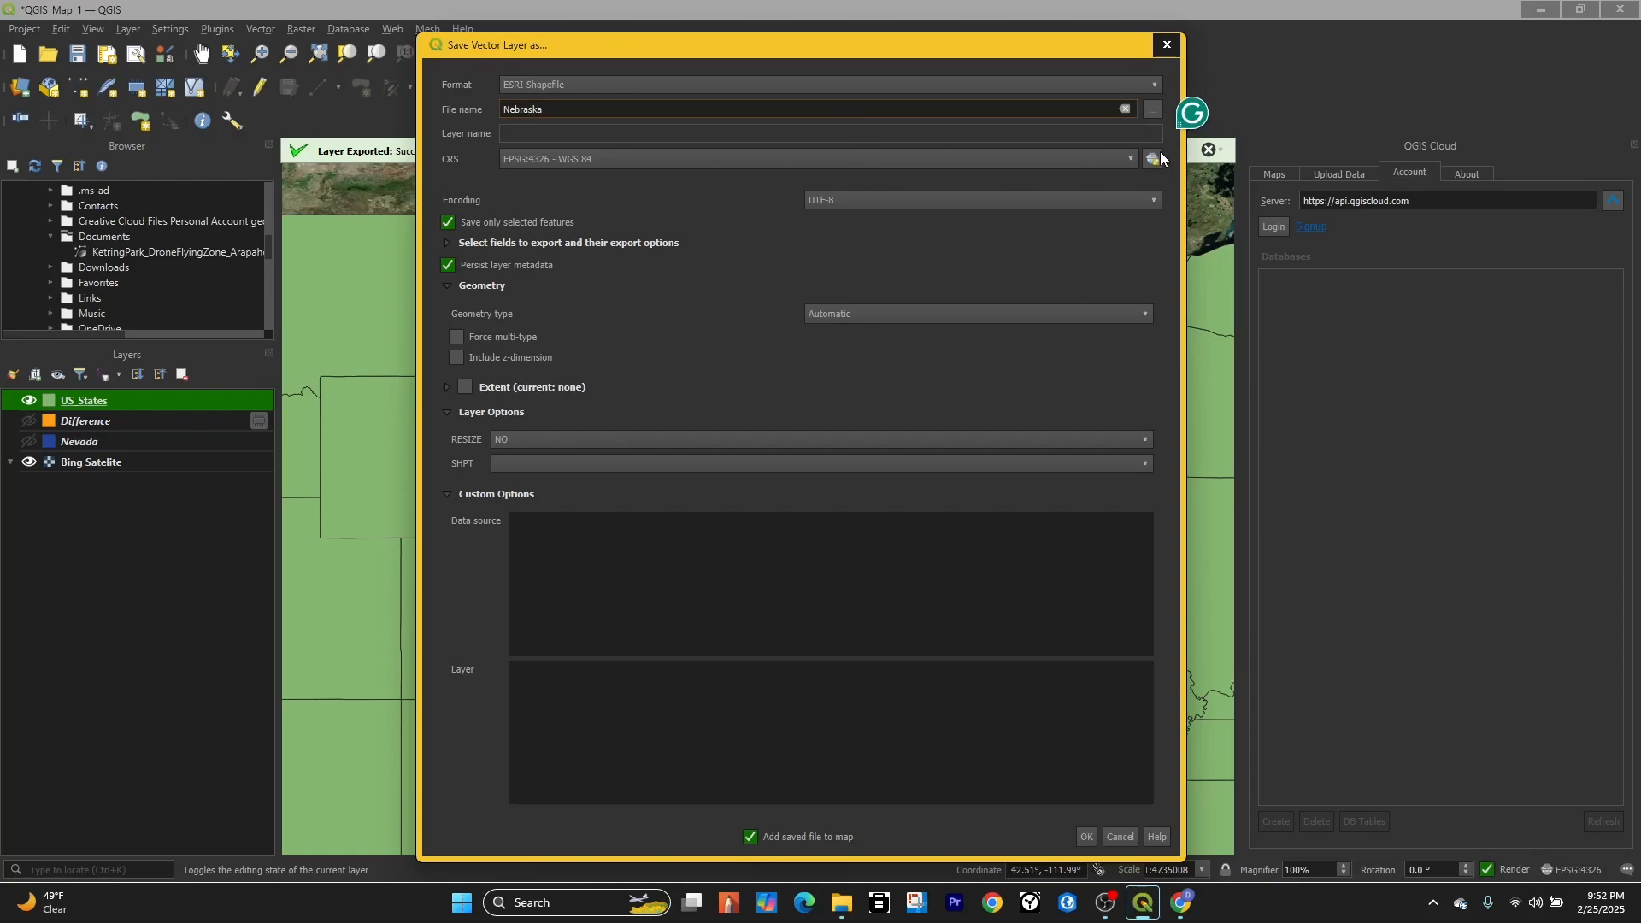
Bring up the CRS selector for the export, still showing WGS 84.
click(1152, 157)
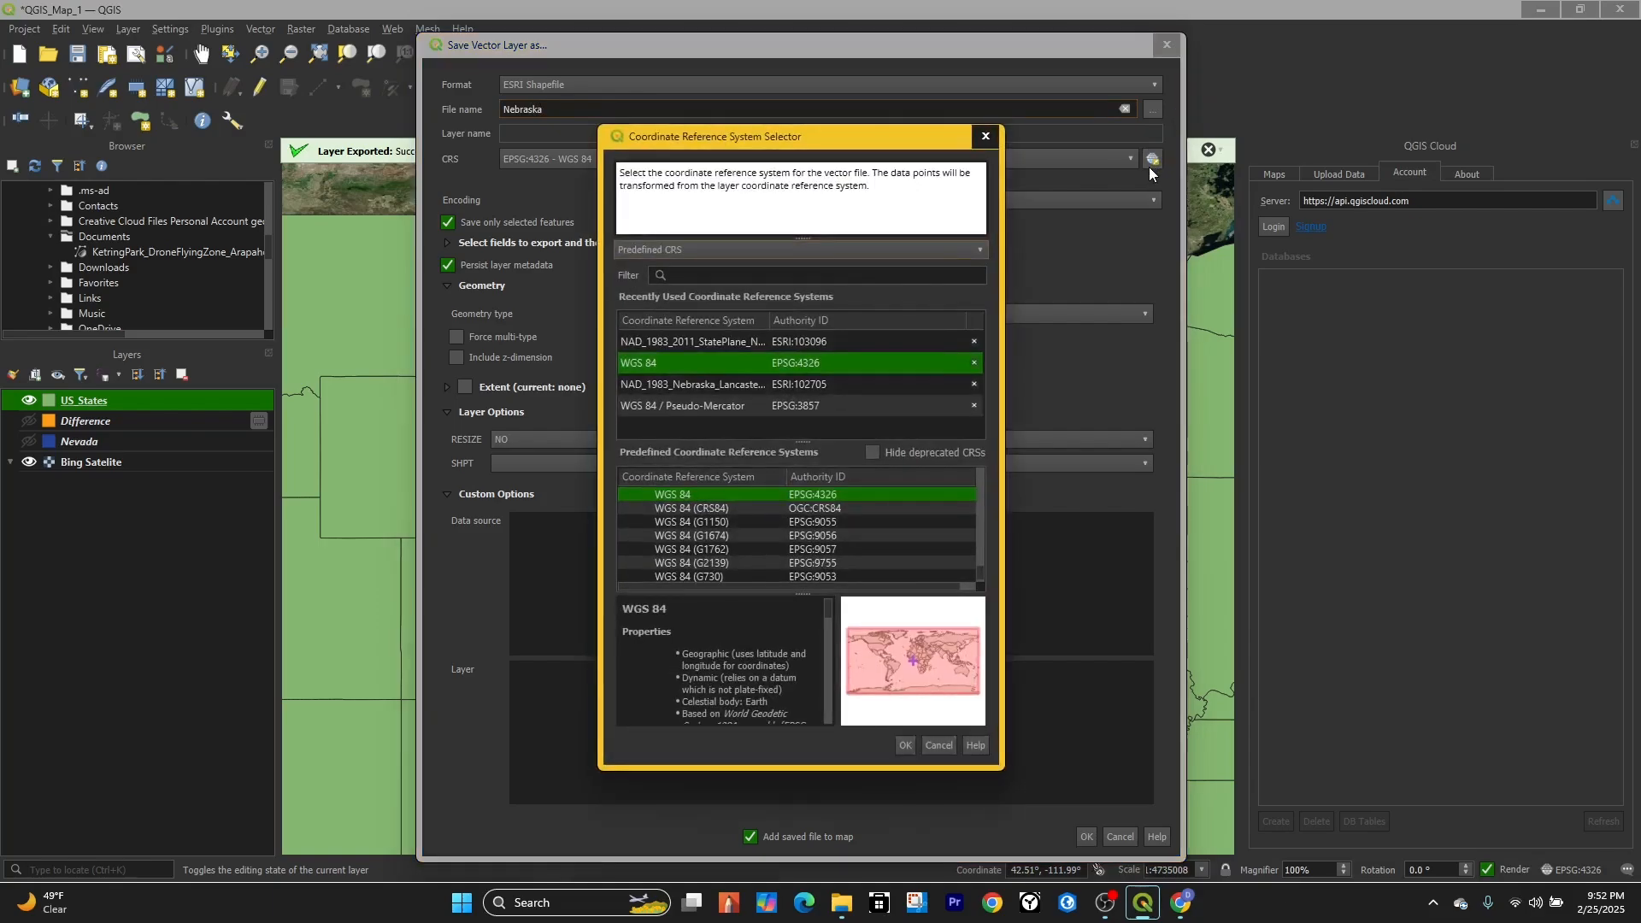
mouse_move(936, 362)
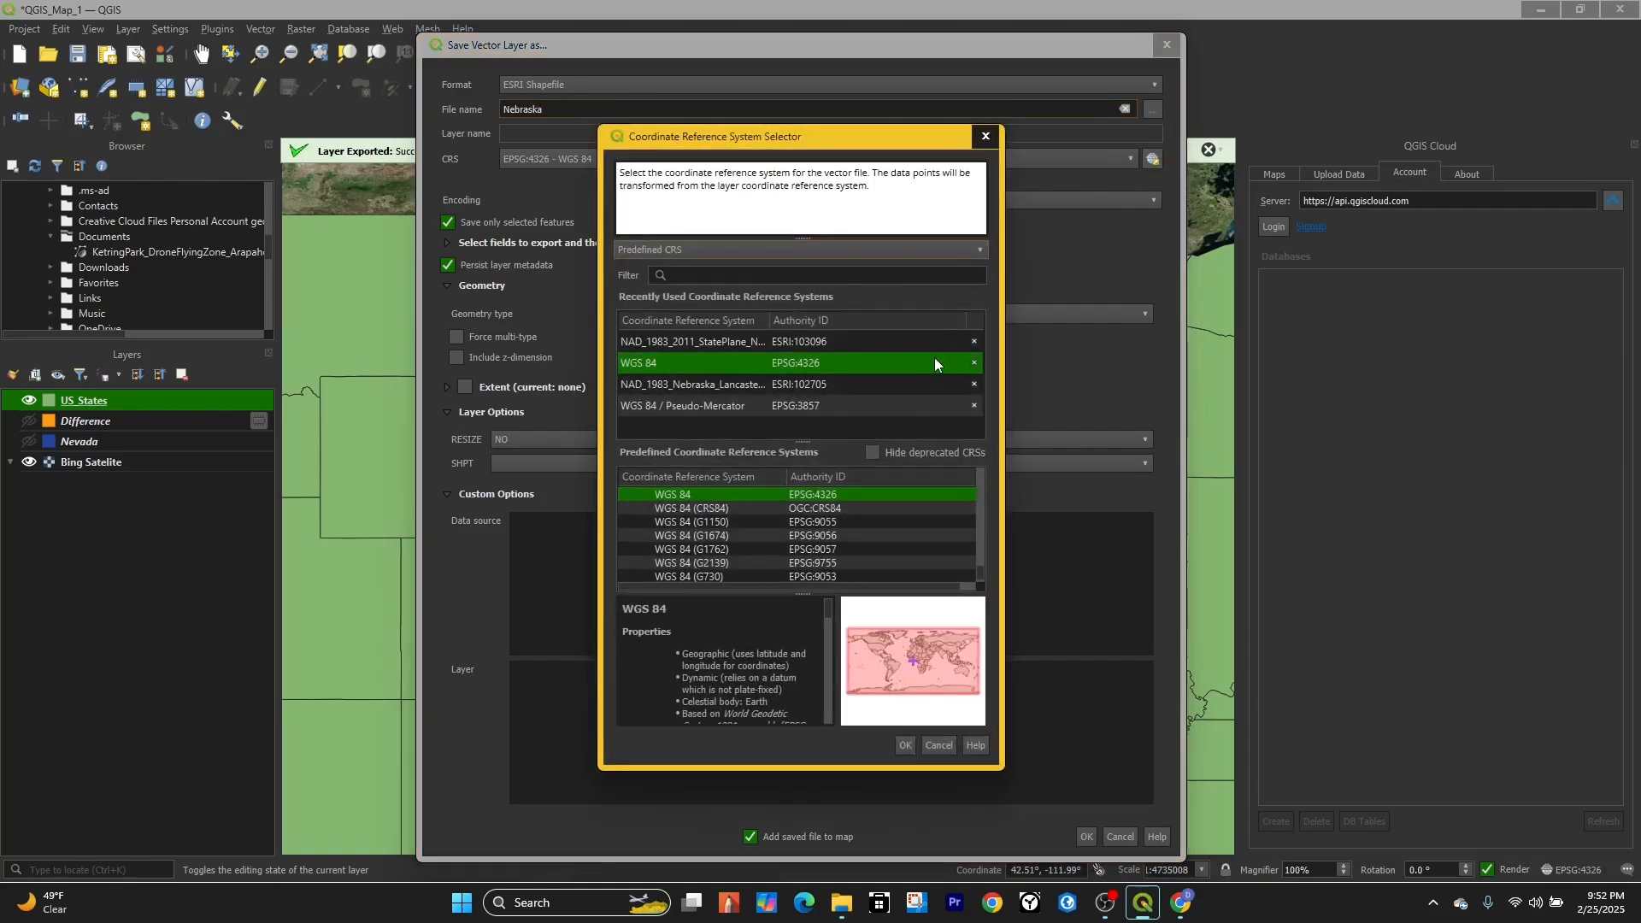
click(725, 341)
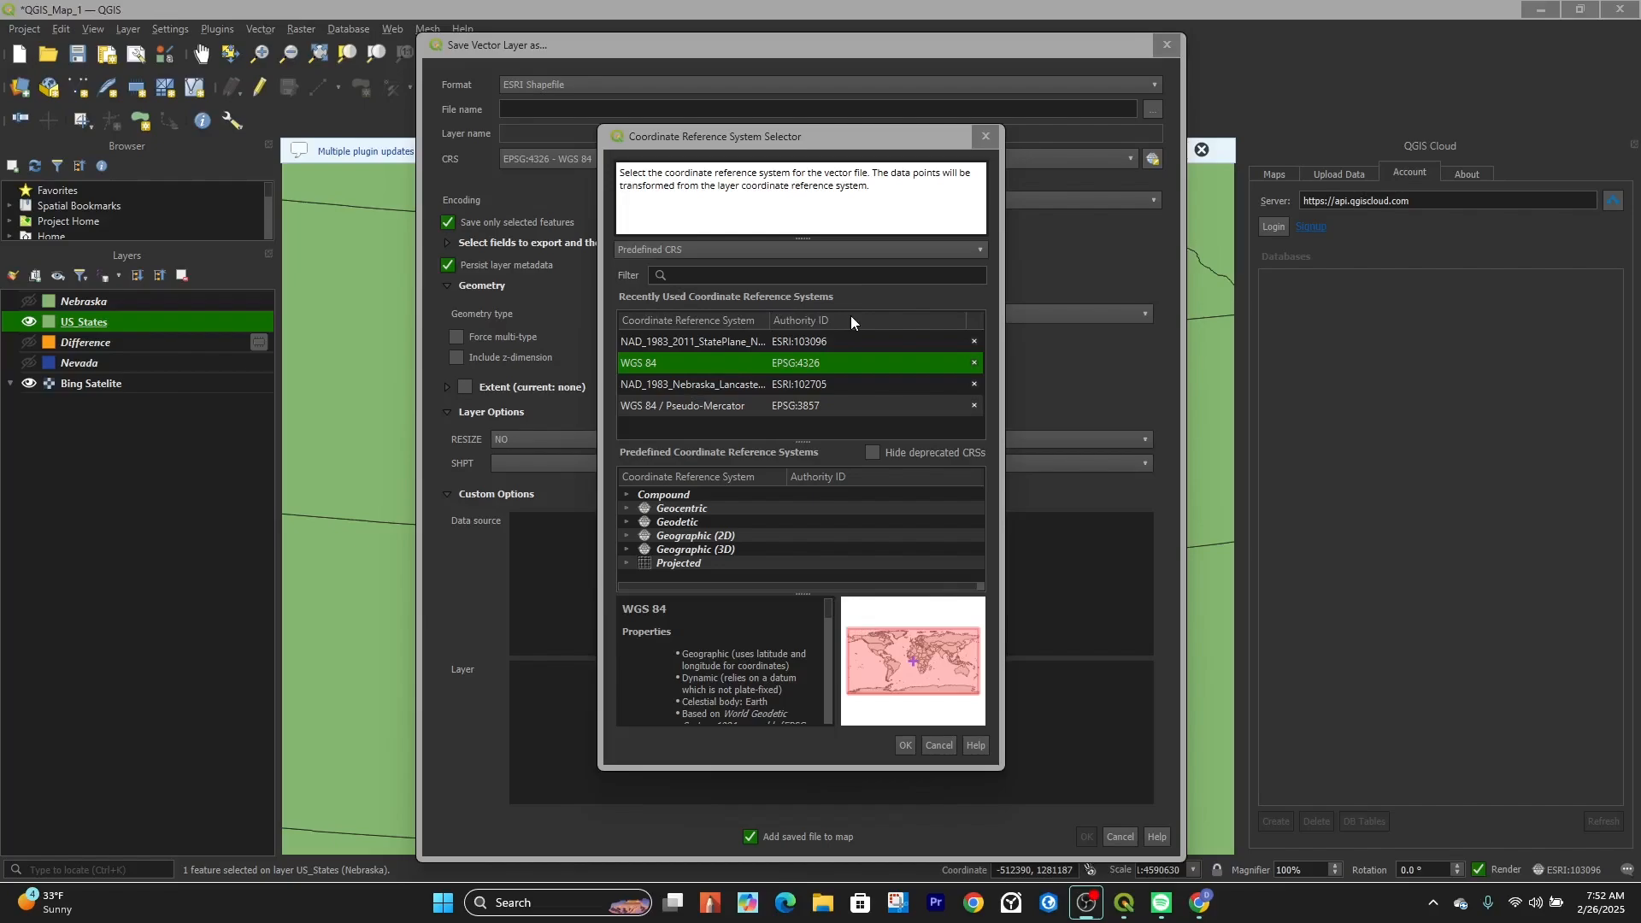
mouse_move(863, 407)
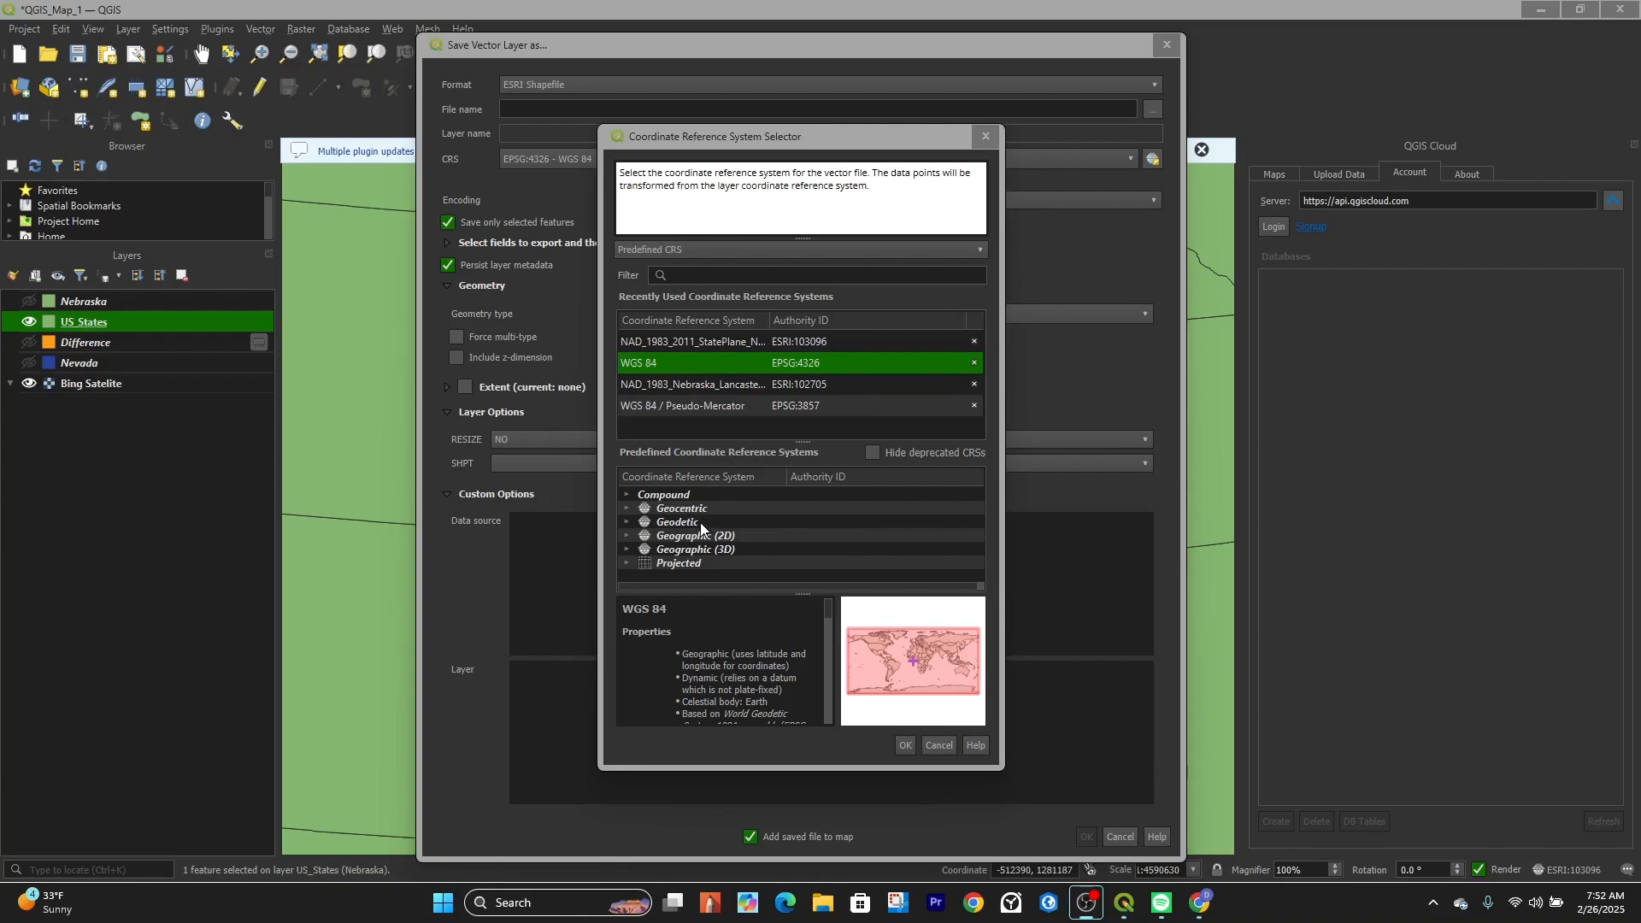
mouse_move(715, 559)
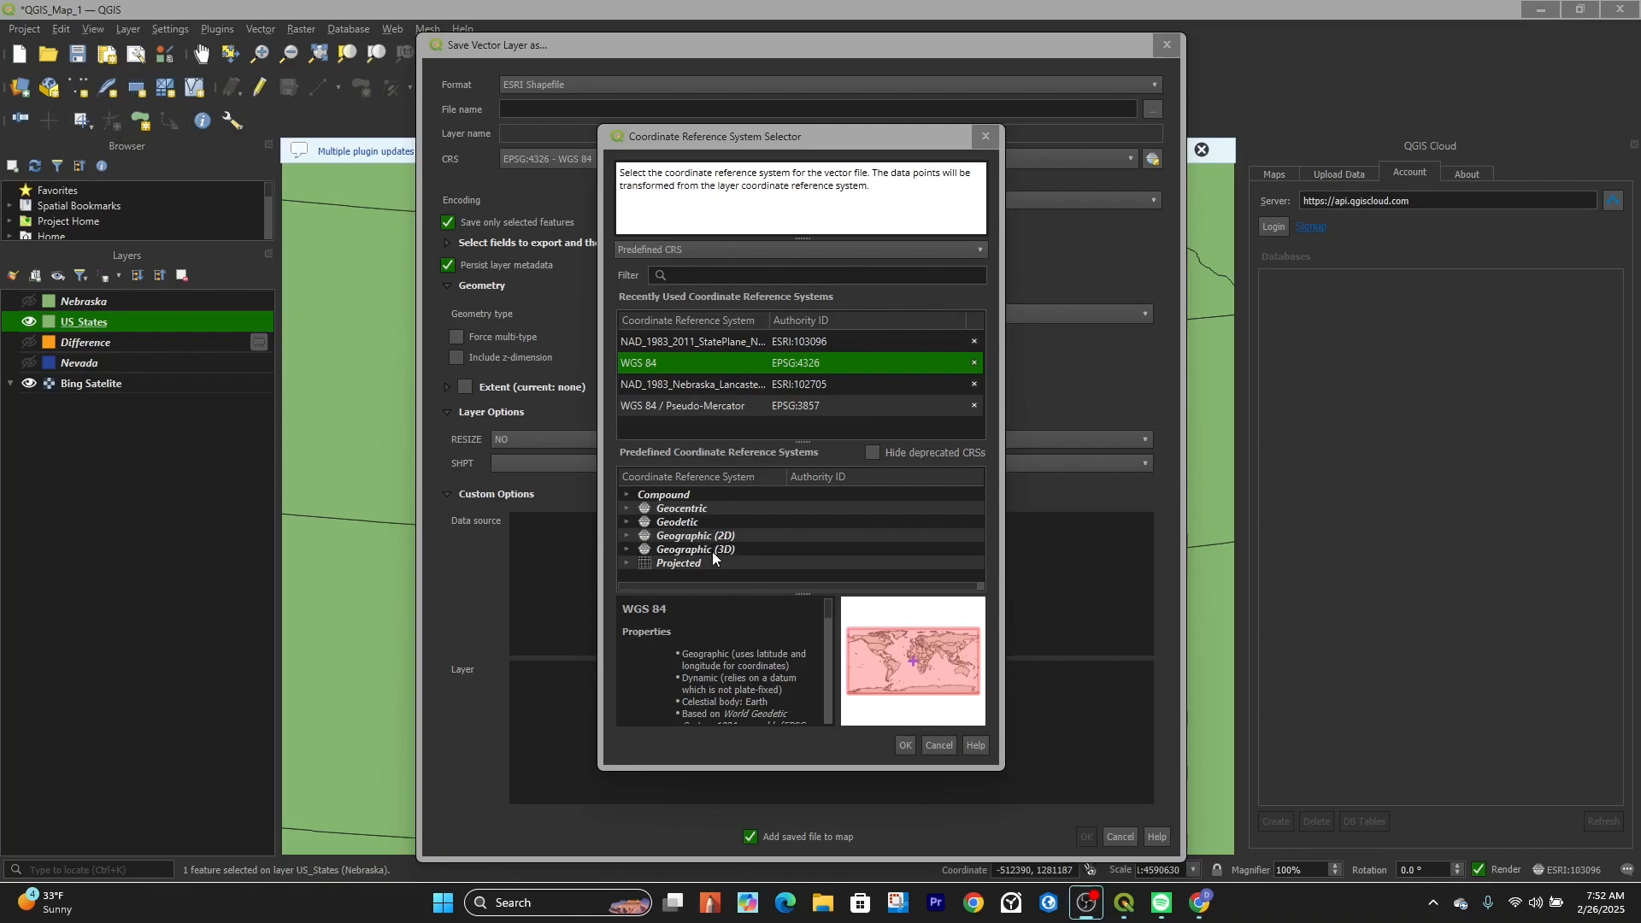
mouse_move(630, 574)
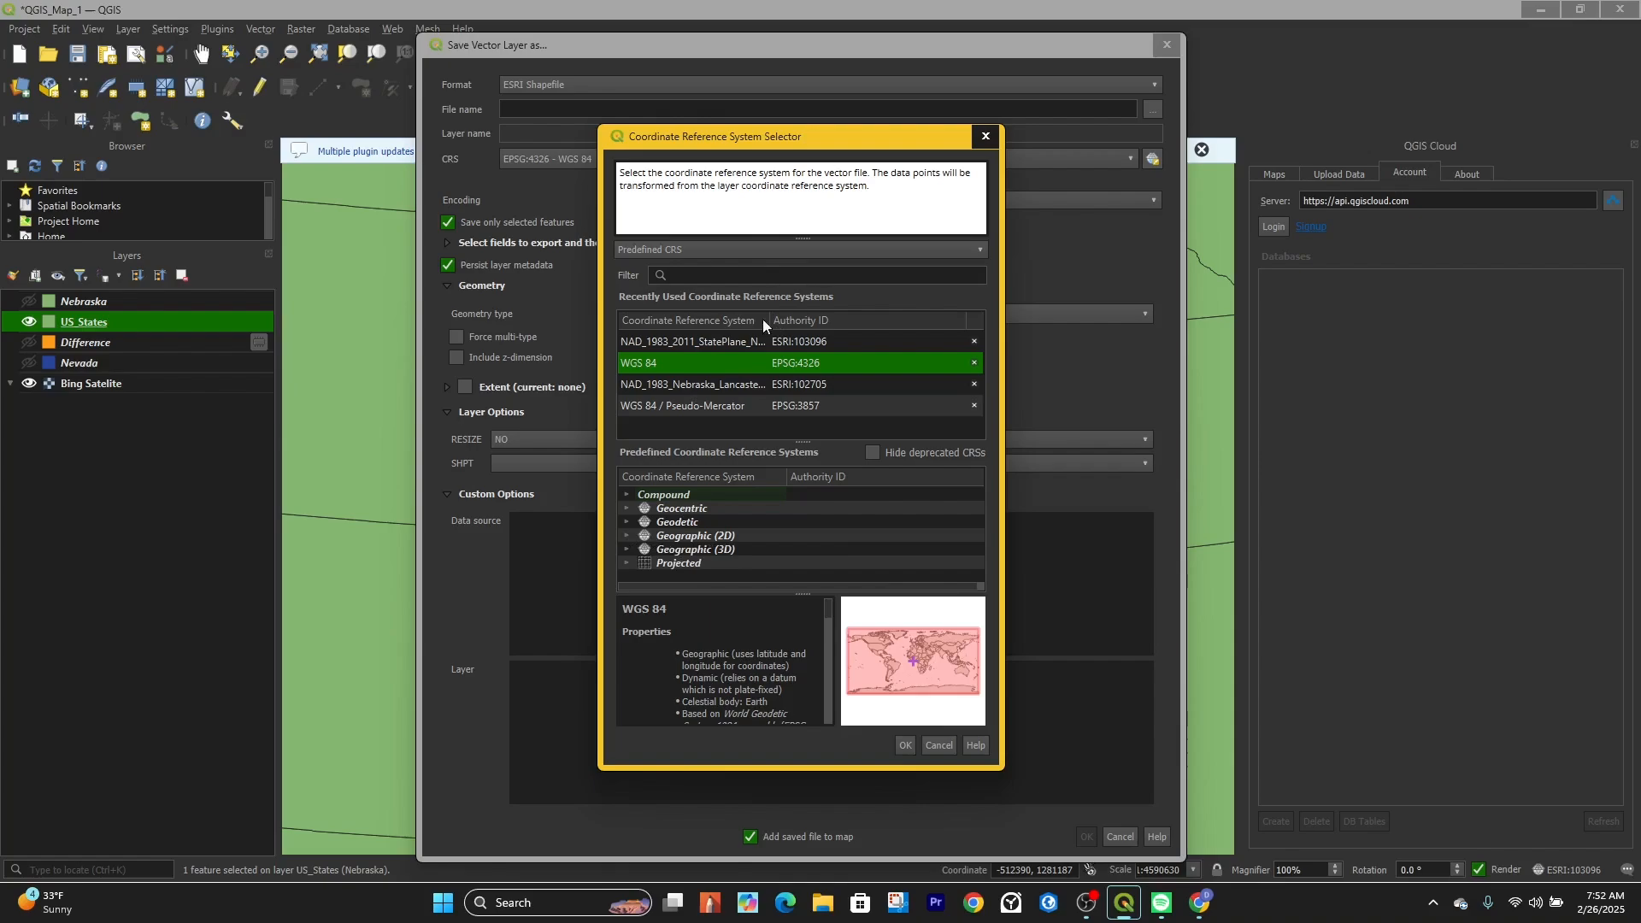
mouse_move(797, 547)
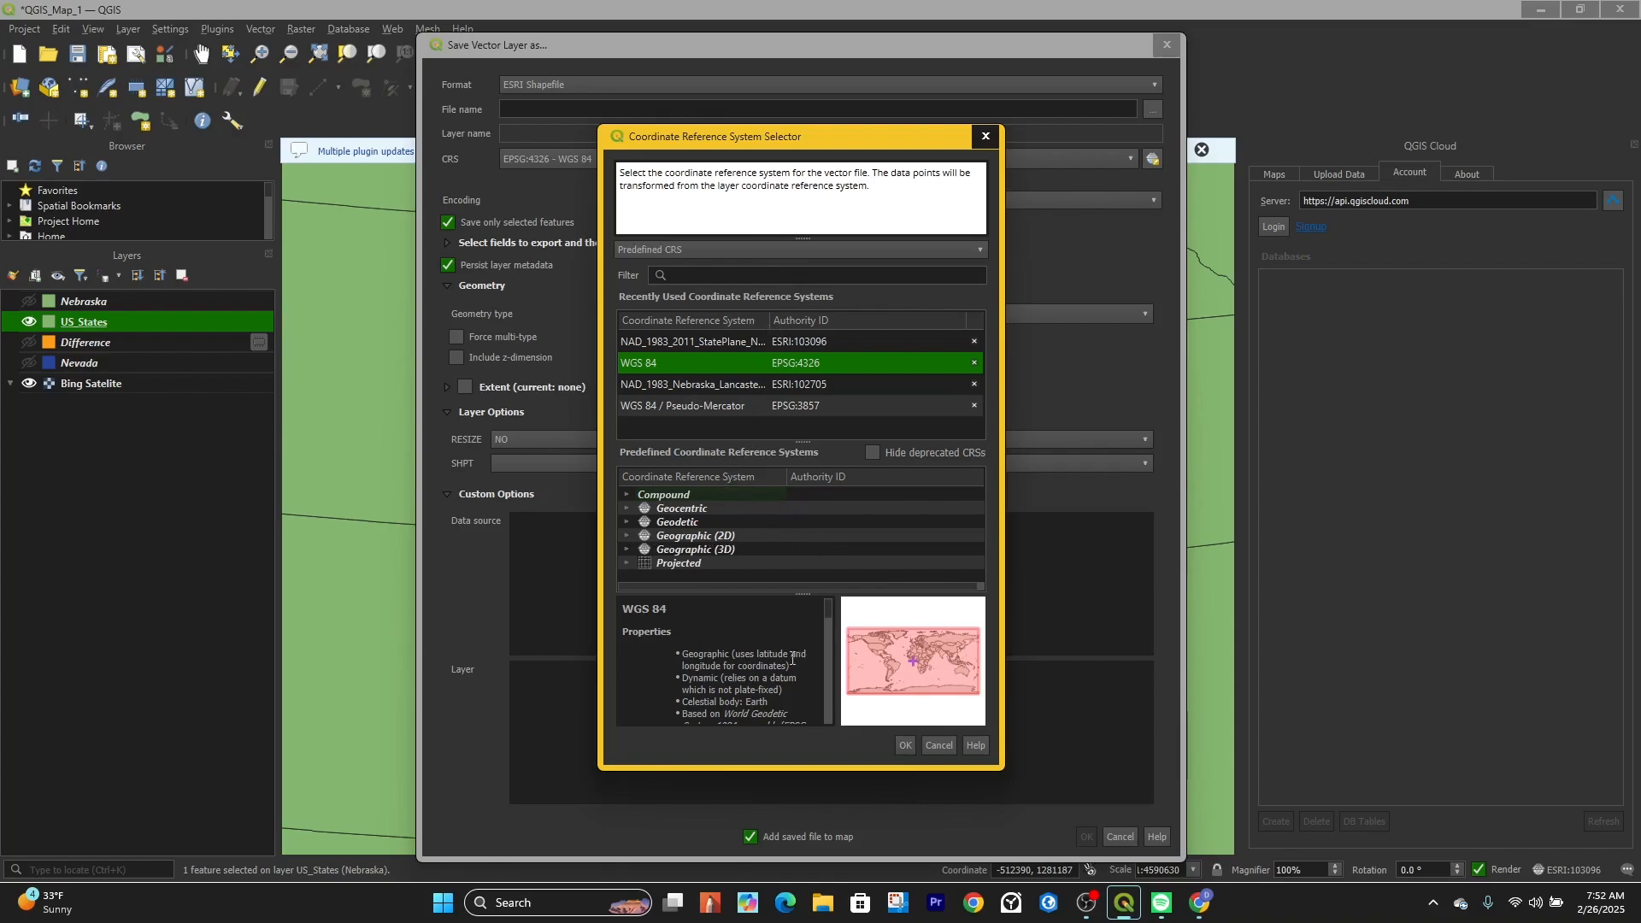
mouse_move(782, 653)
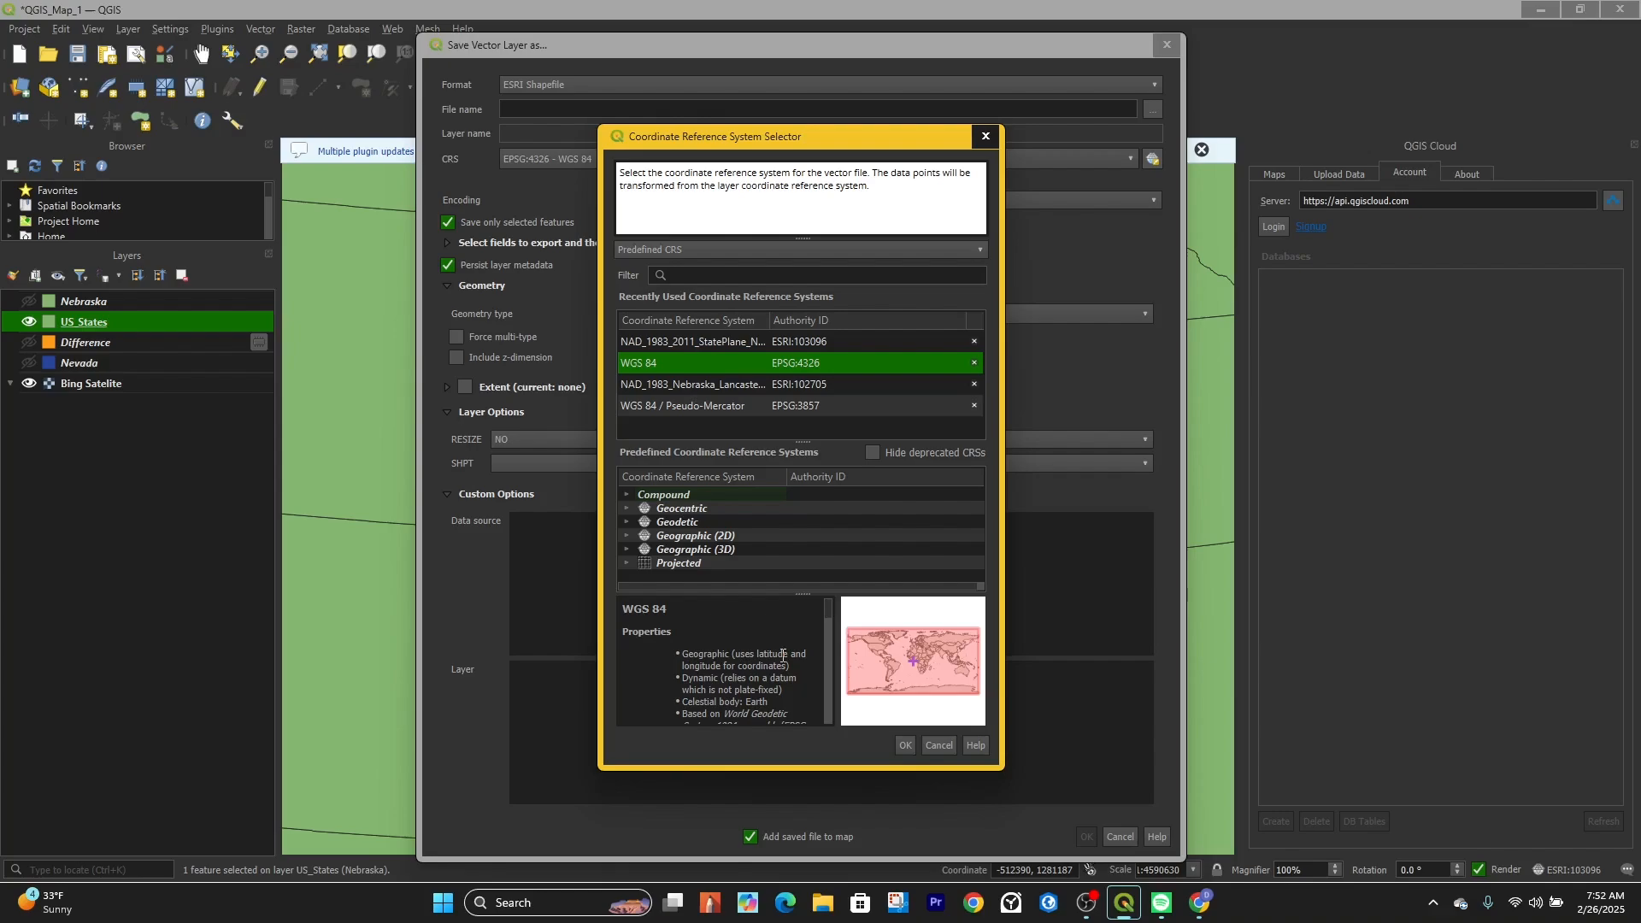
Save Nebraska.shp in NAD_1983_2011_StatePlane_Nebraska_FIPS_2600_Ft_US and hide the US_States layer.
click(725, 340)
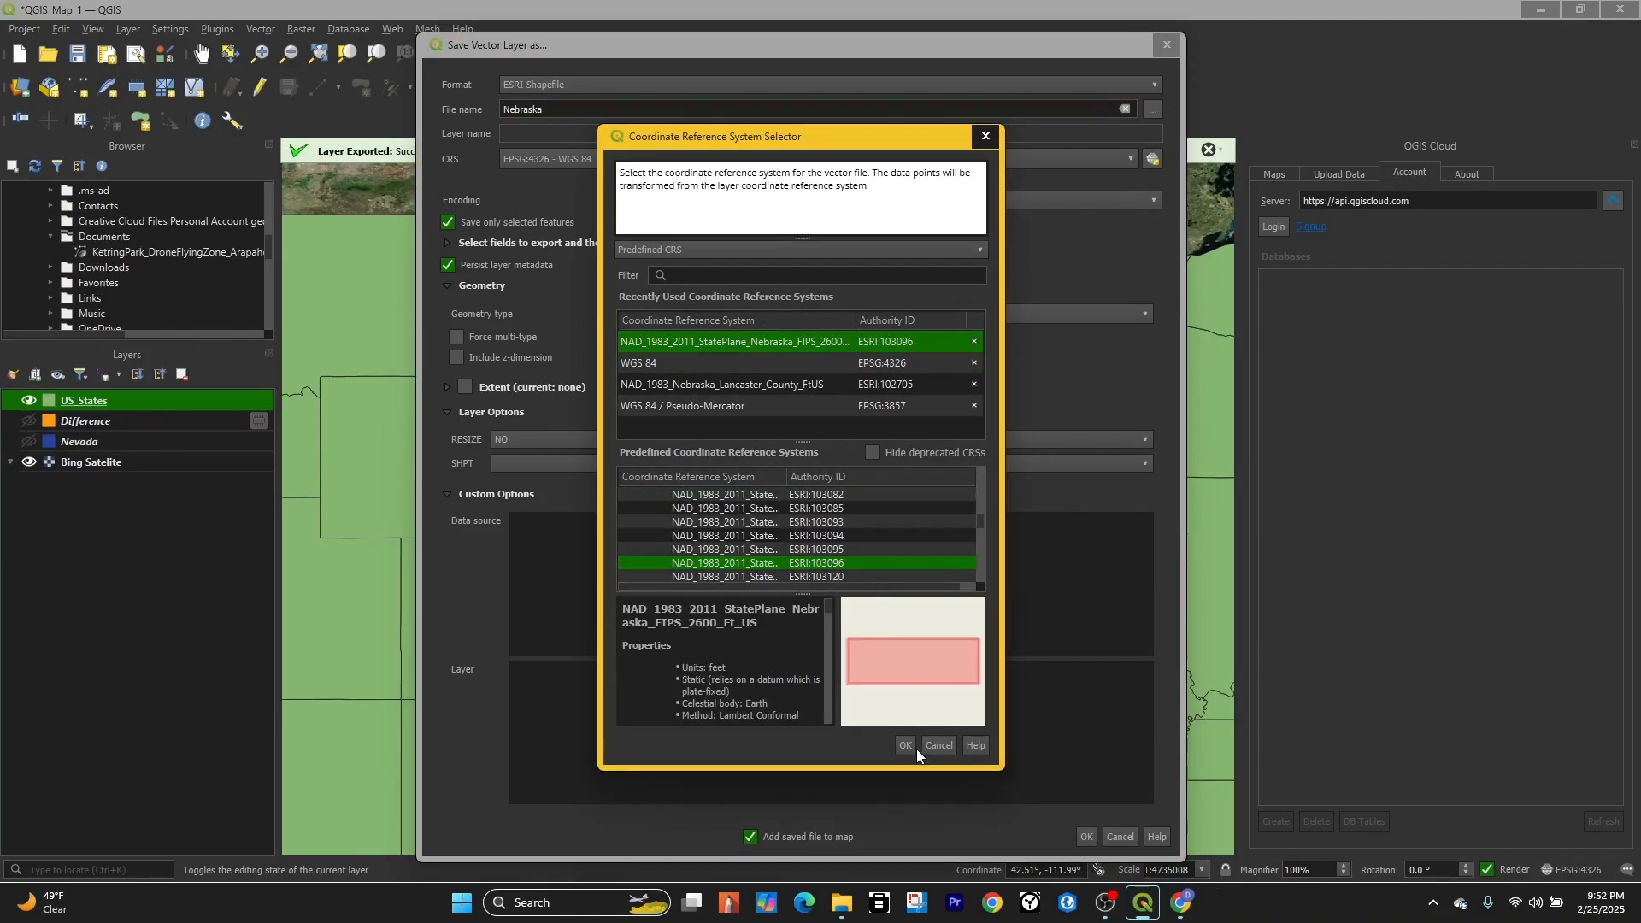
click(906, 745)
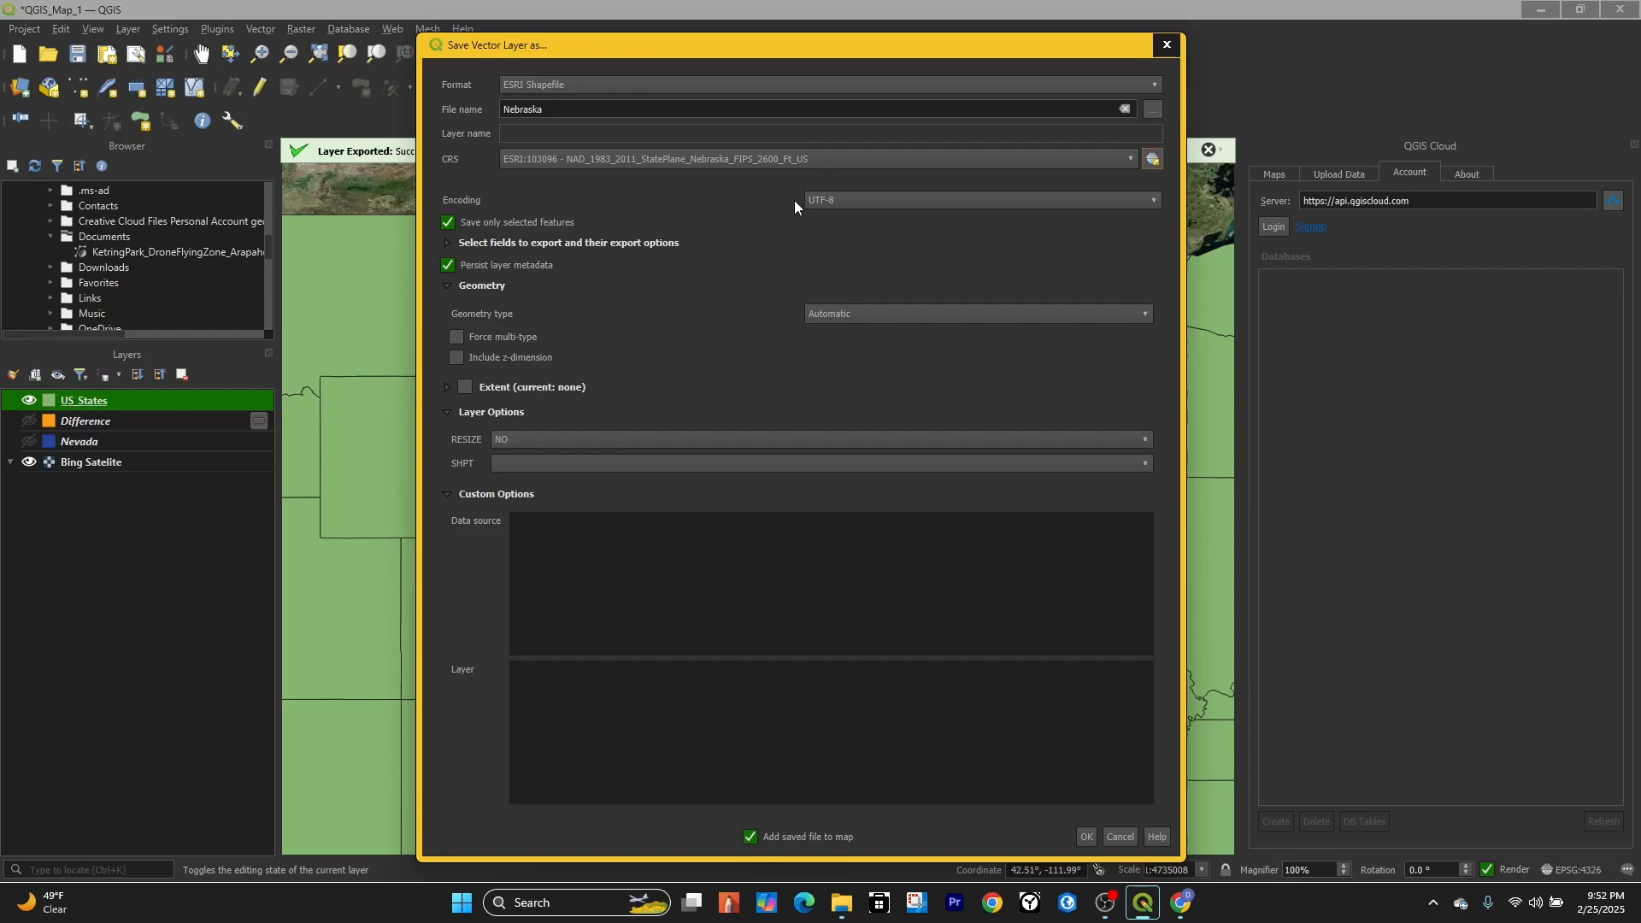
mouse_move(1122, 827)
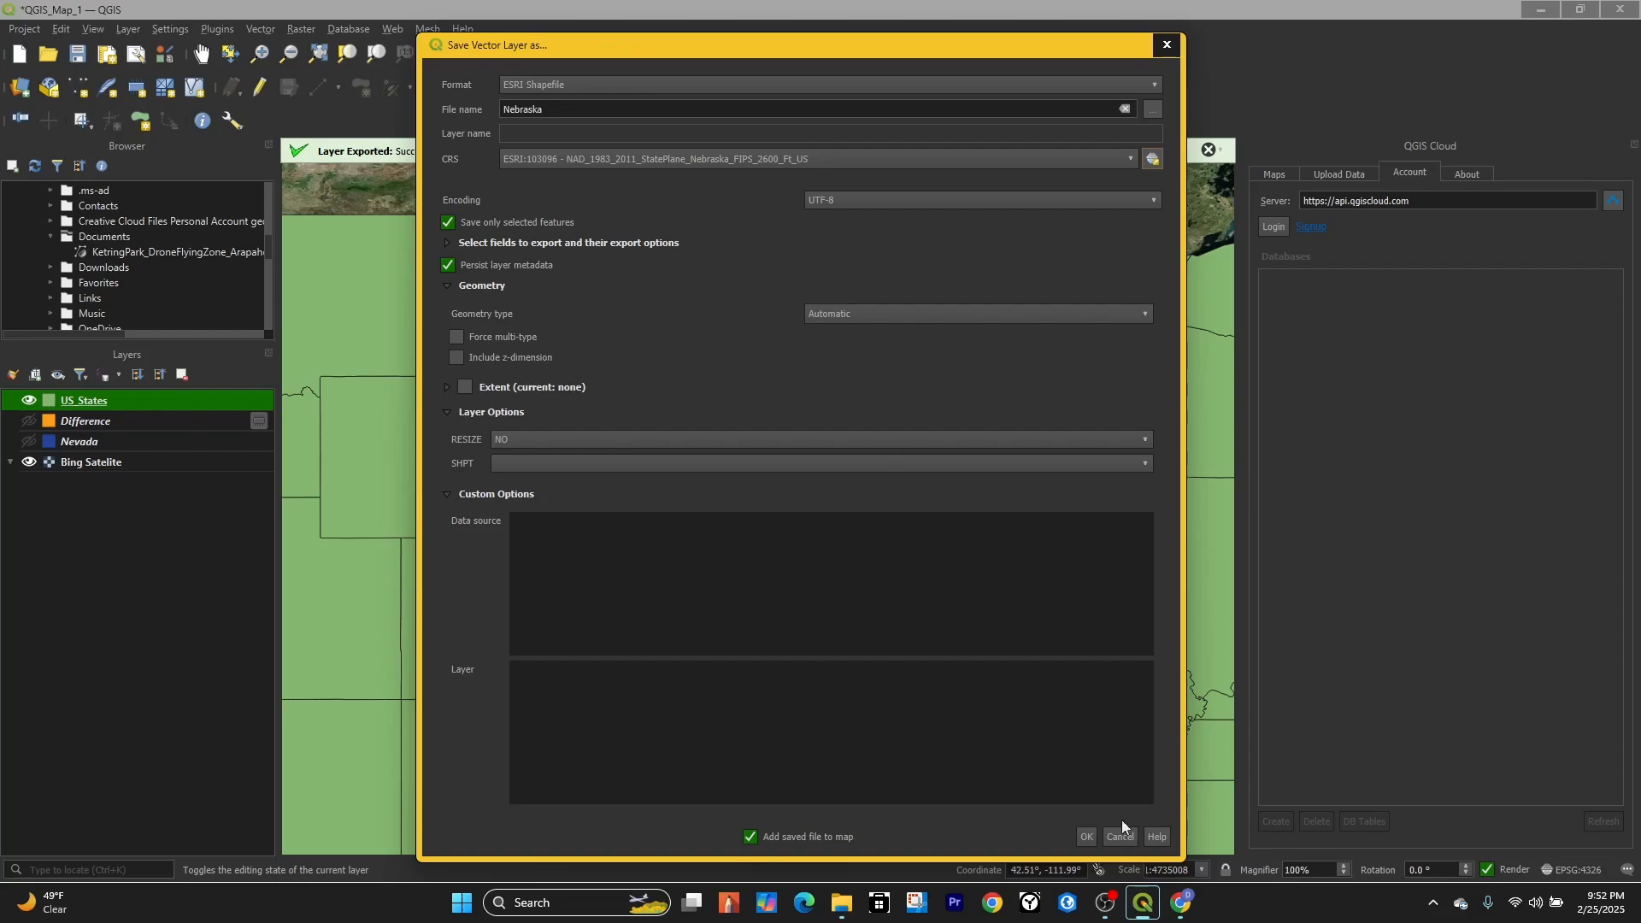
click(1087, 835)
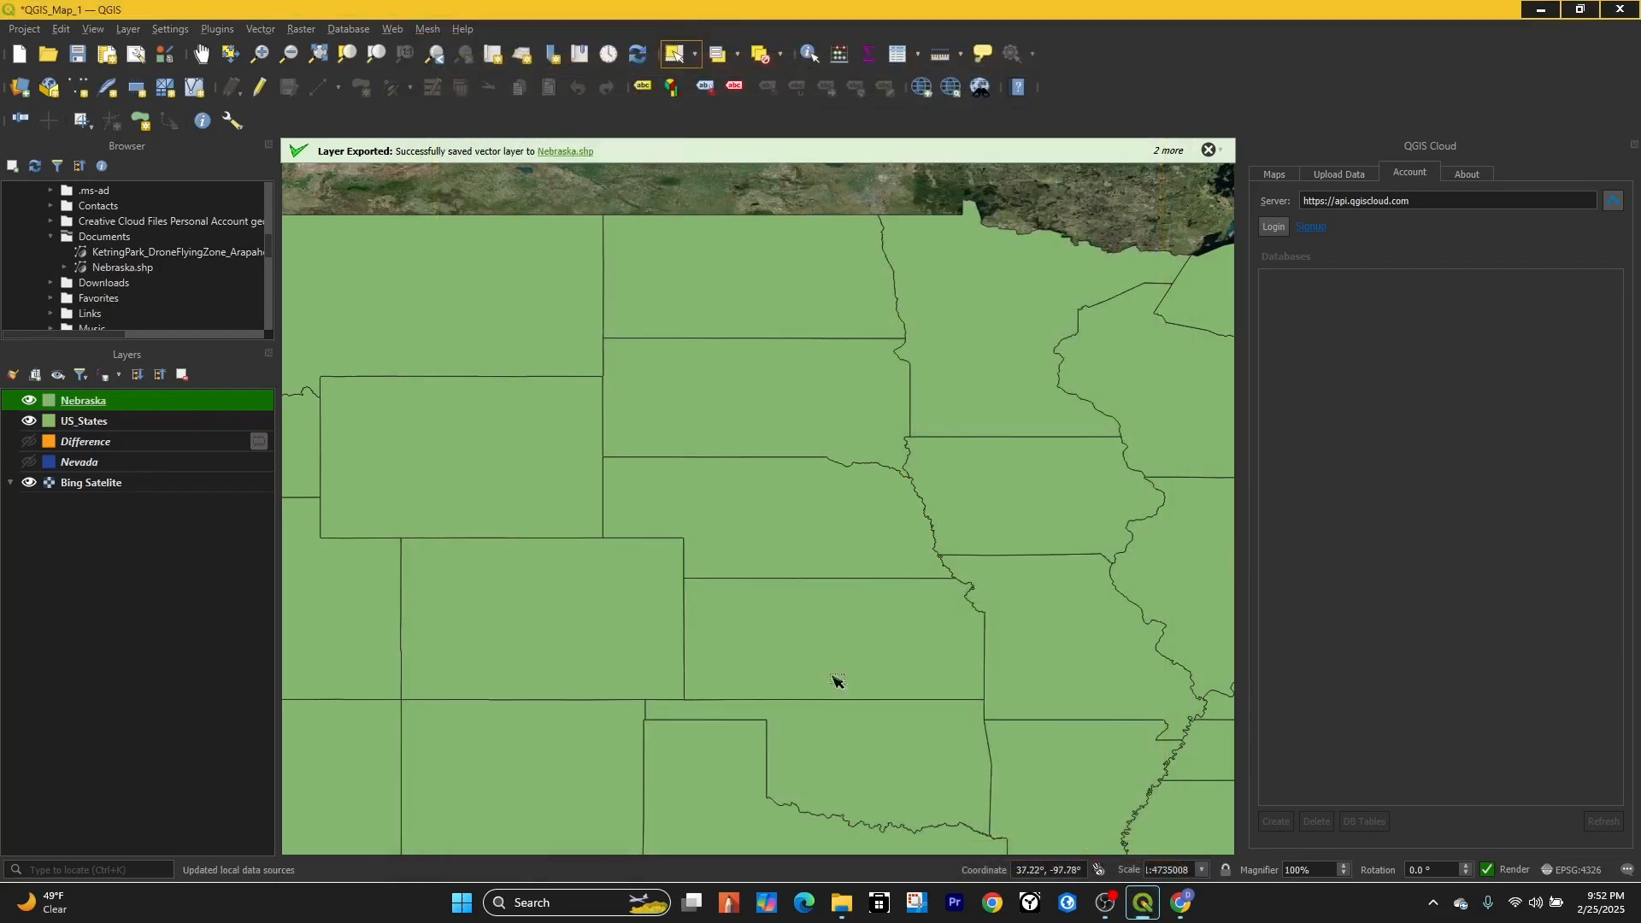
click(27, 420)
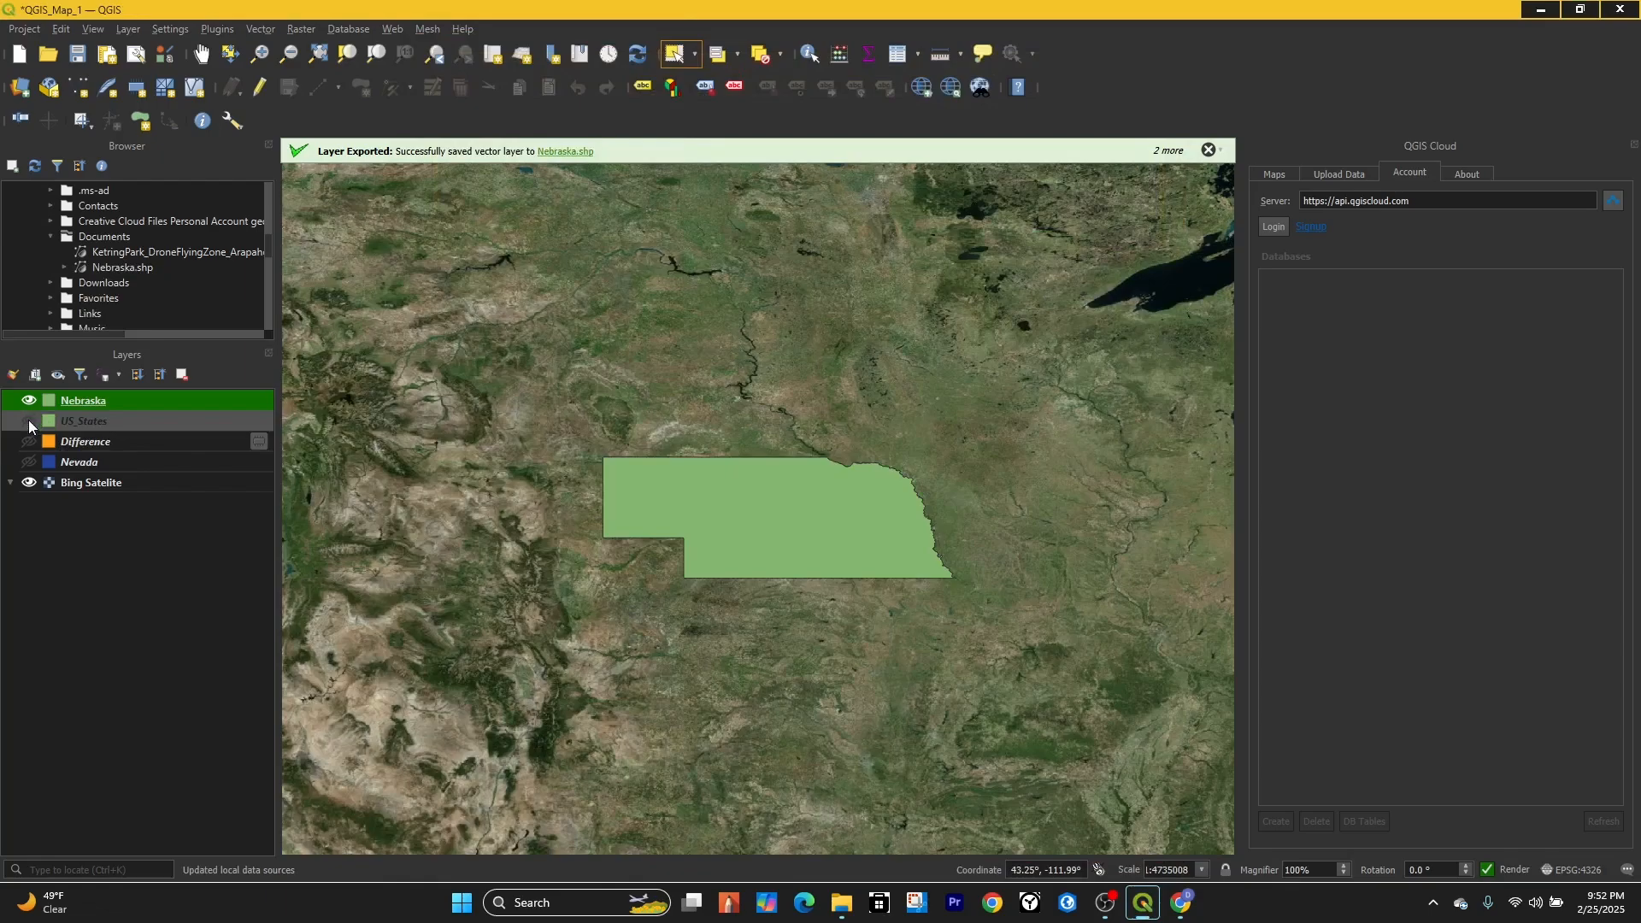
Show the Nebraska layer's properties confirming EPSG:6880 NAD83(2011) / Nebraska (ftUS).
right_click(82, 400)
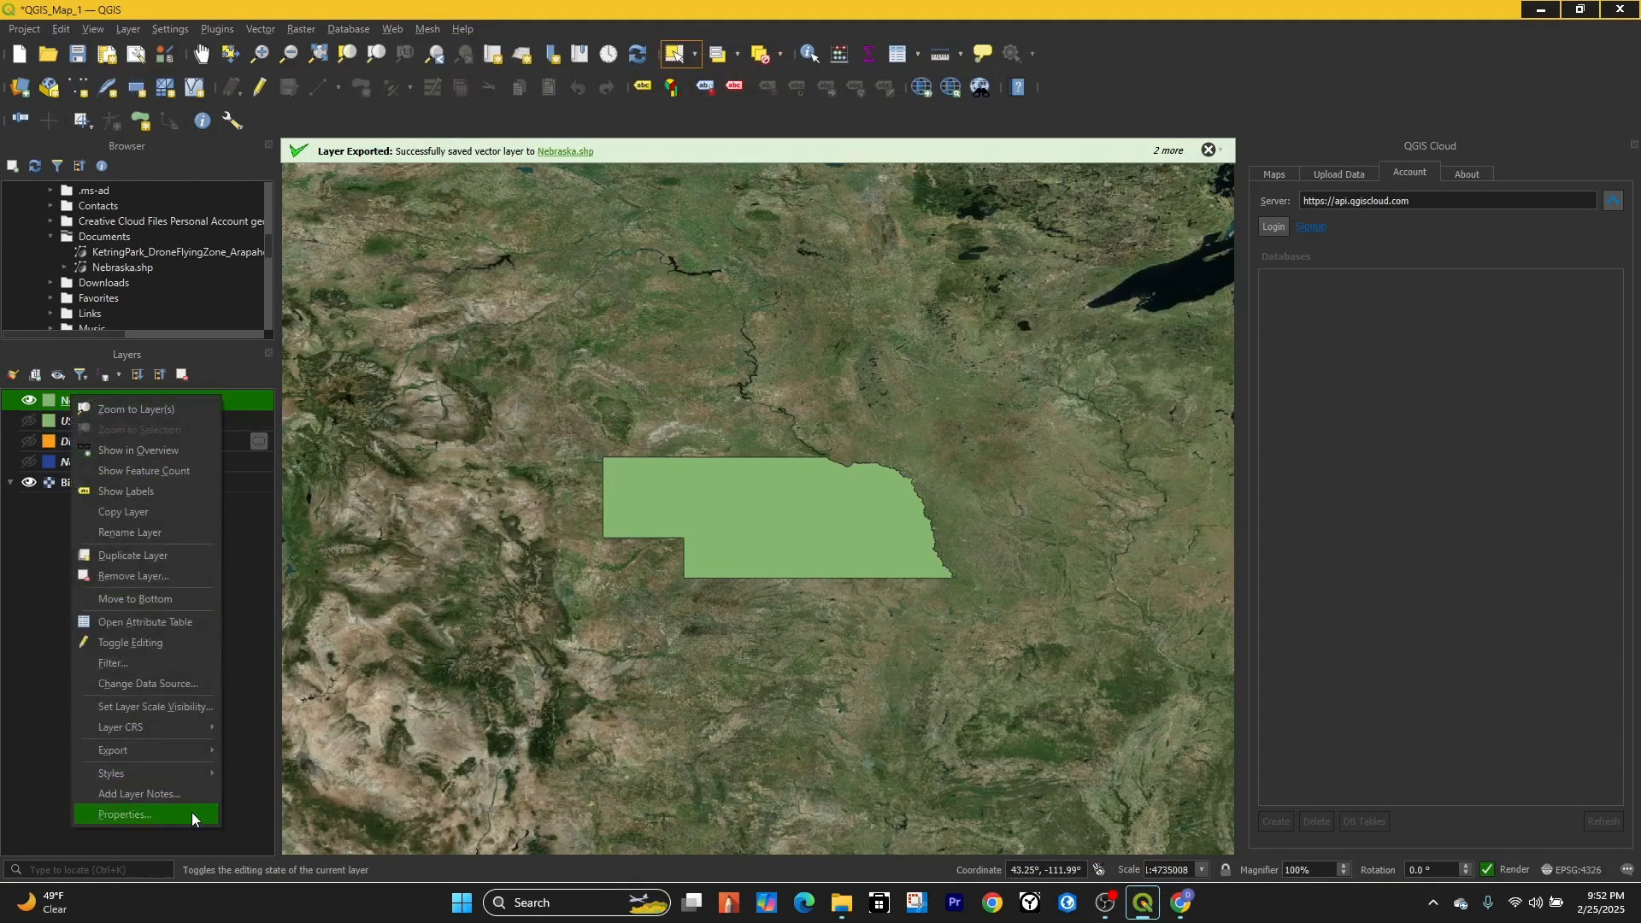
click(123, 814)
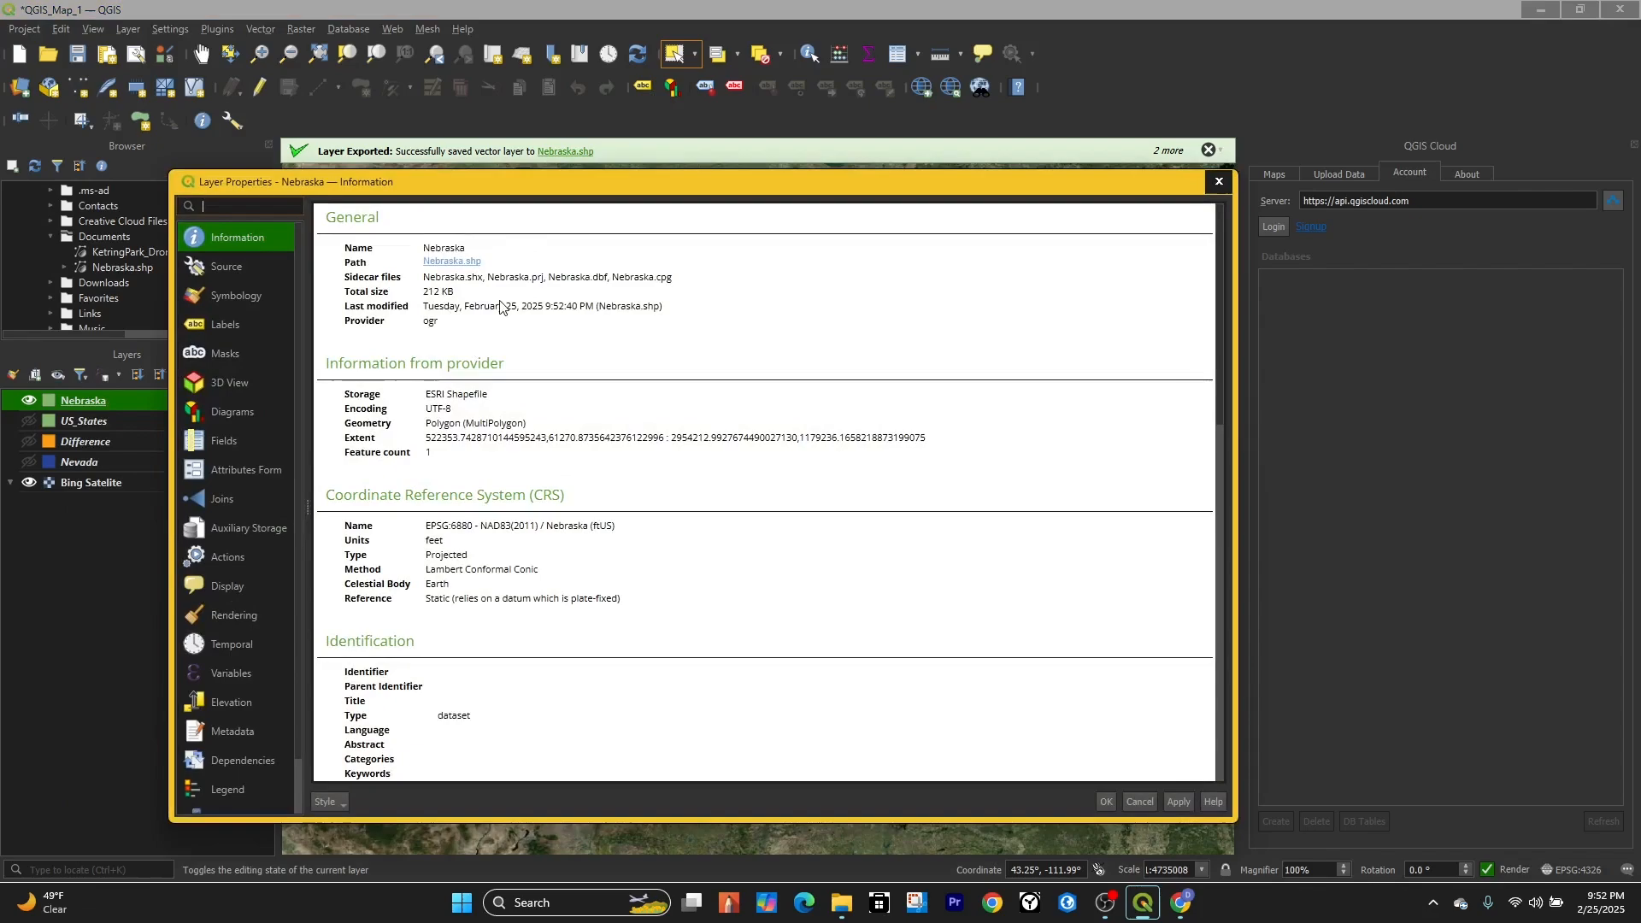
scroll(down, 3)
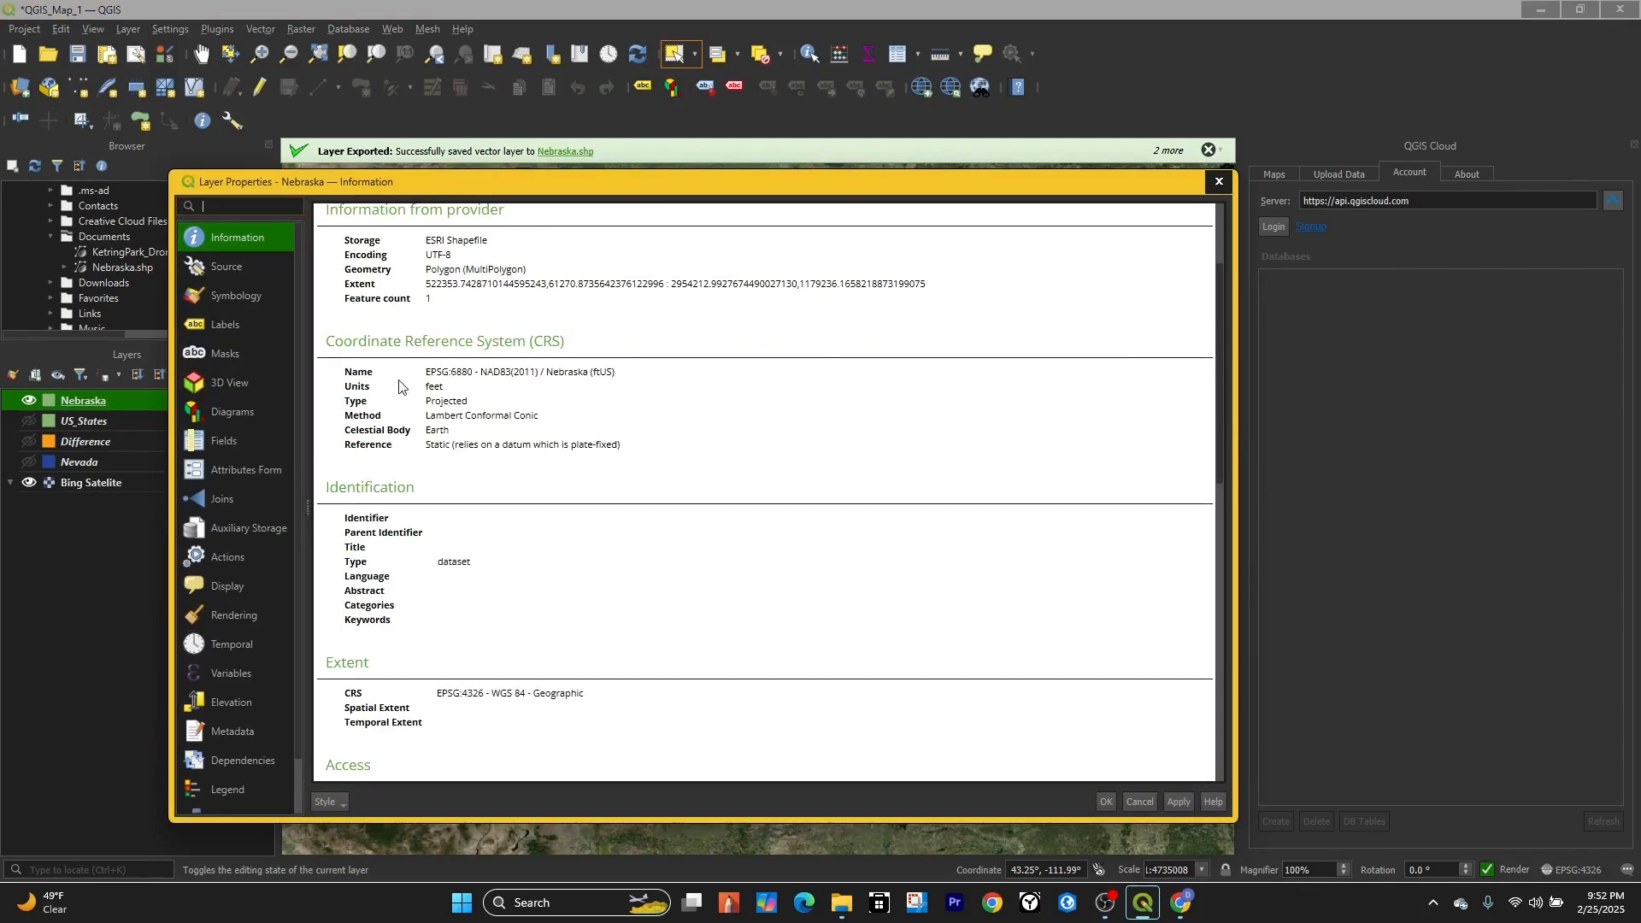
mouse_move(605, 384)
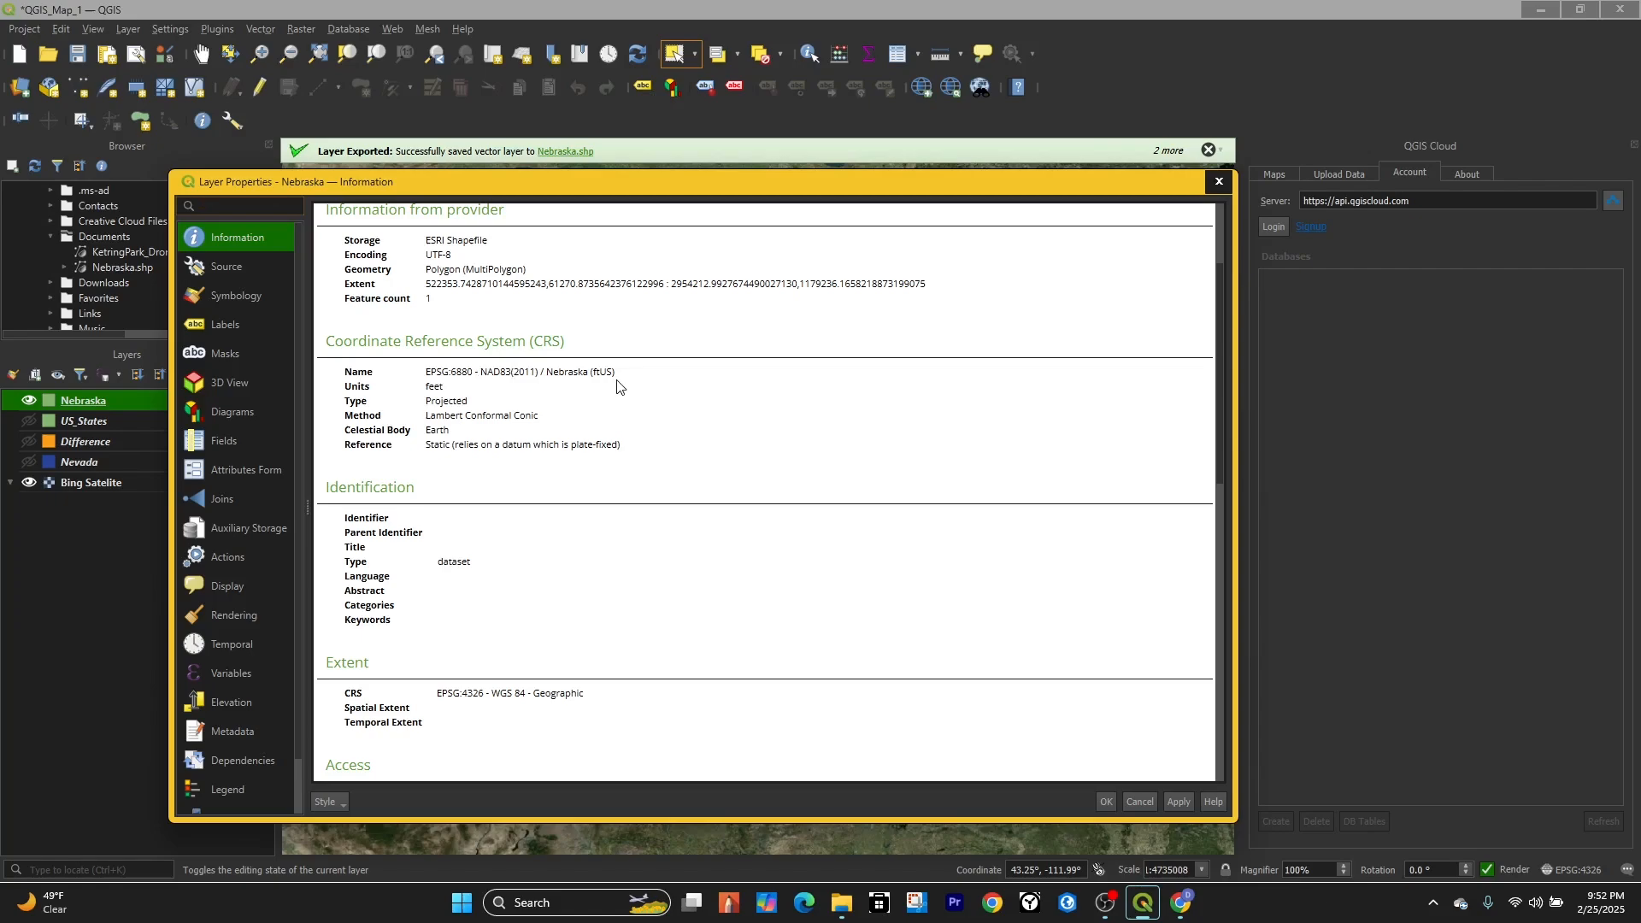
mouse_move(650, 387)
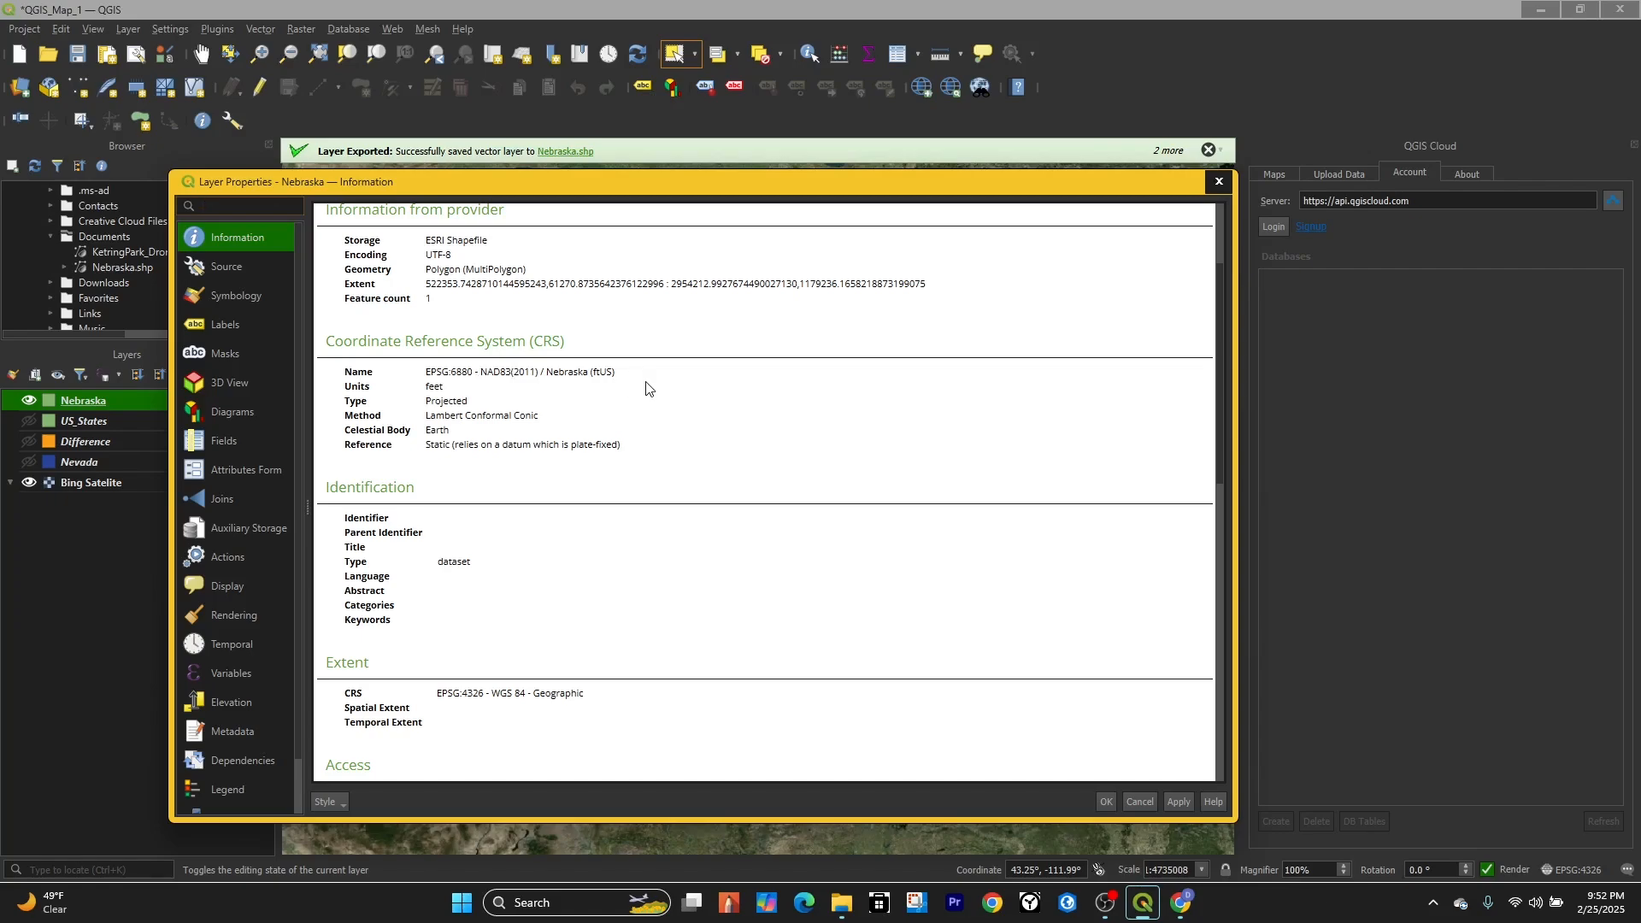